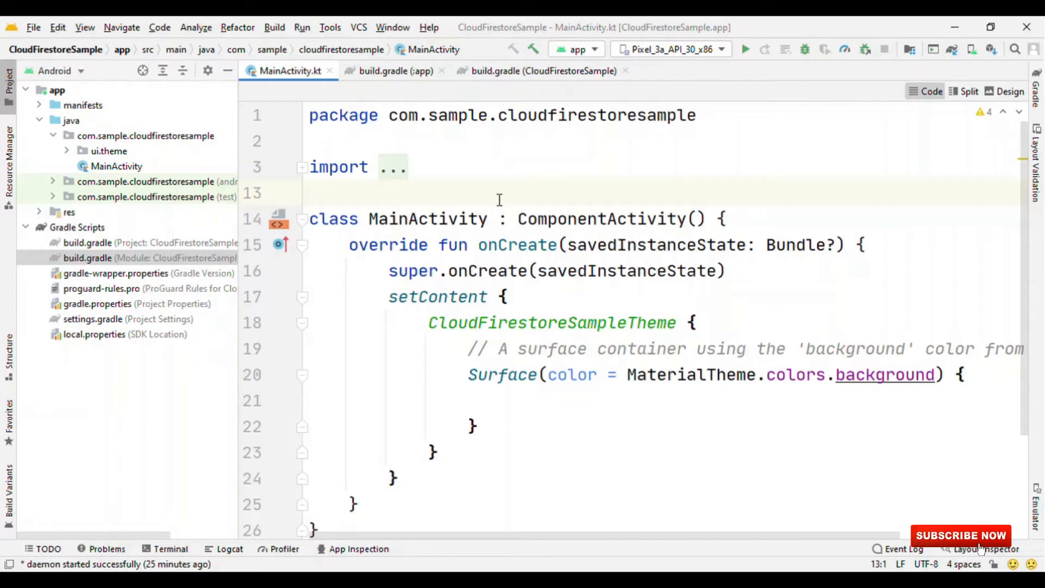
Switch from MainActivity.kt to the app module's build.gradle to view its dependencies.
left_click(310, 192)
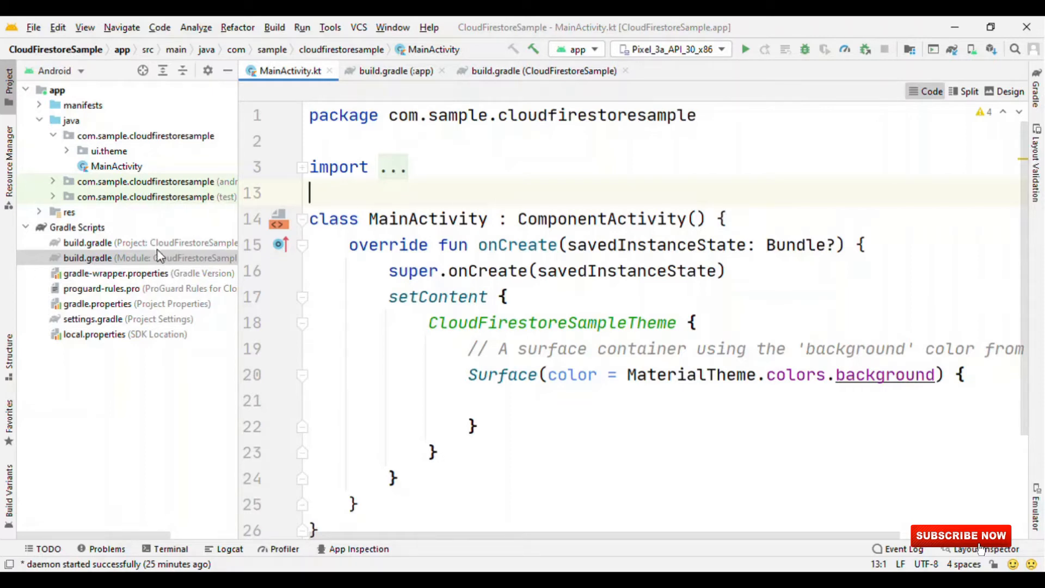
left_click(395, 70)
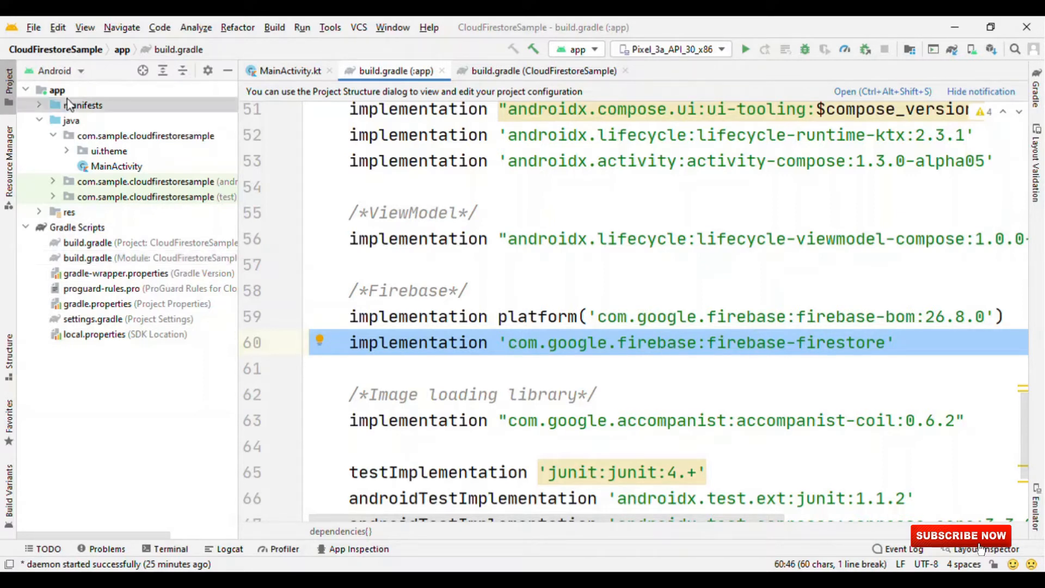
Select the app module and return to the MainActivity.kt editor.
left_click(57, 89)
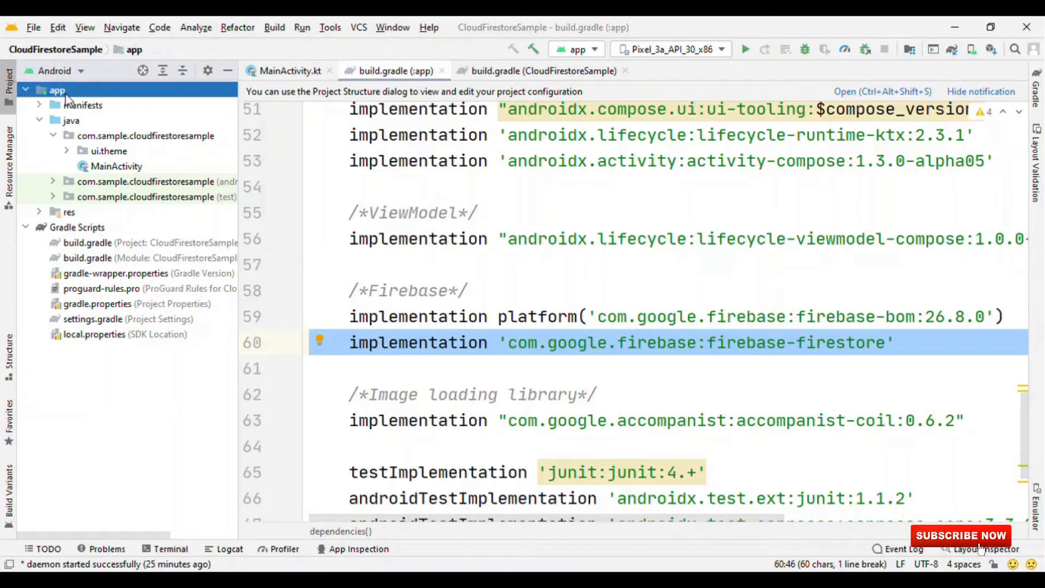
mouse_move(643, 245)
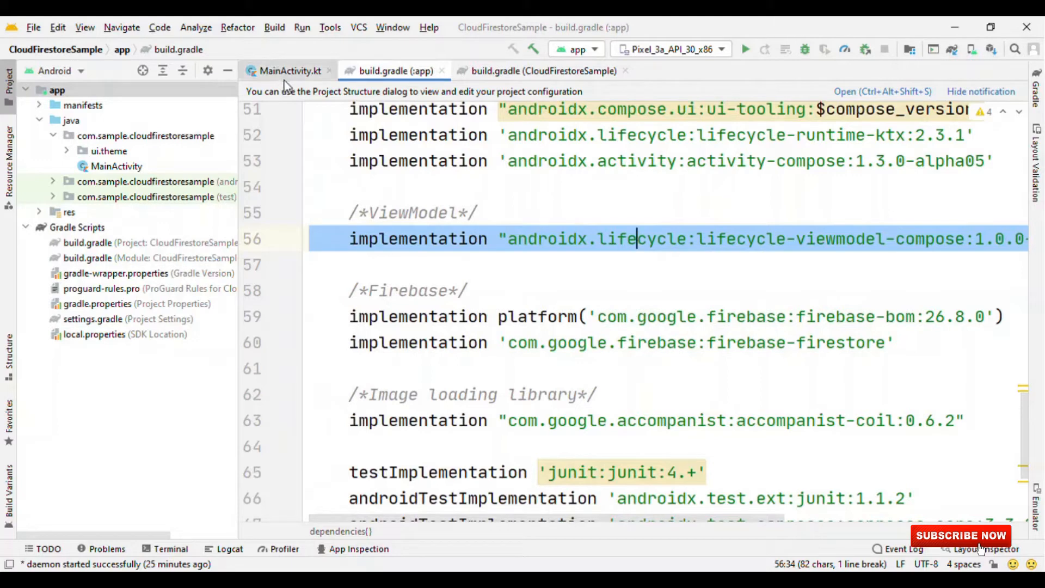
left_click(287, 71)
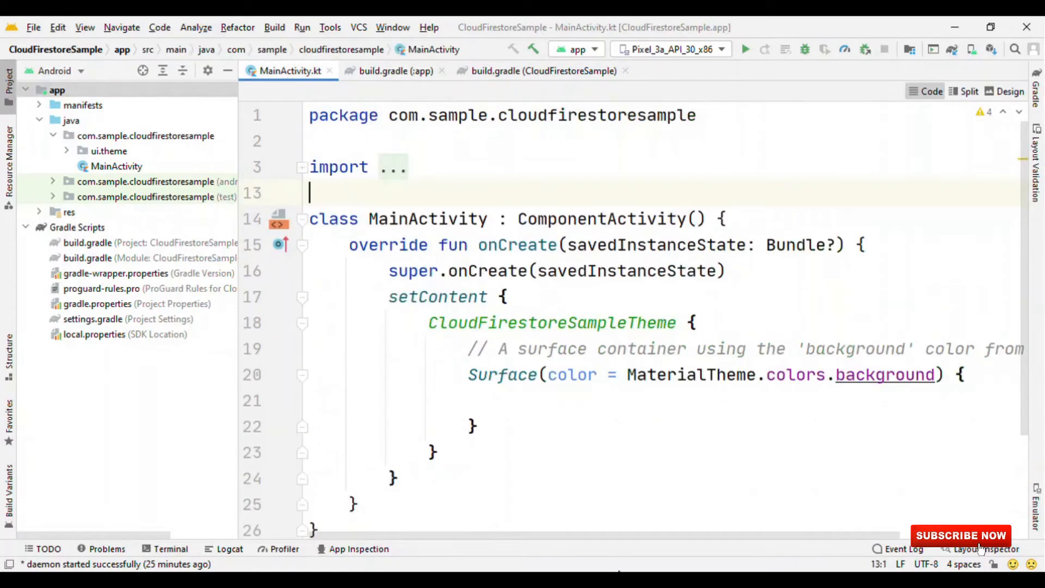
mouse_move(574, 437)
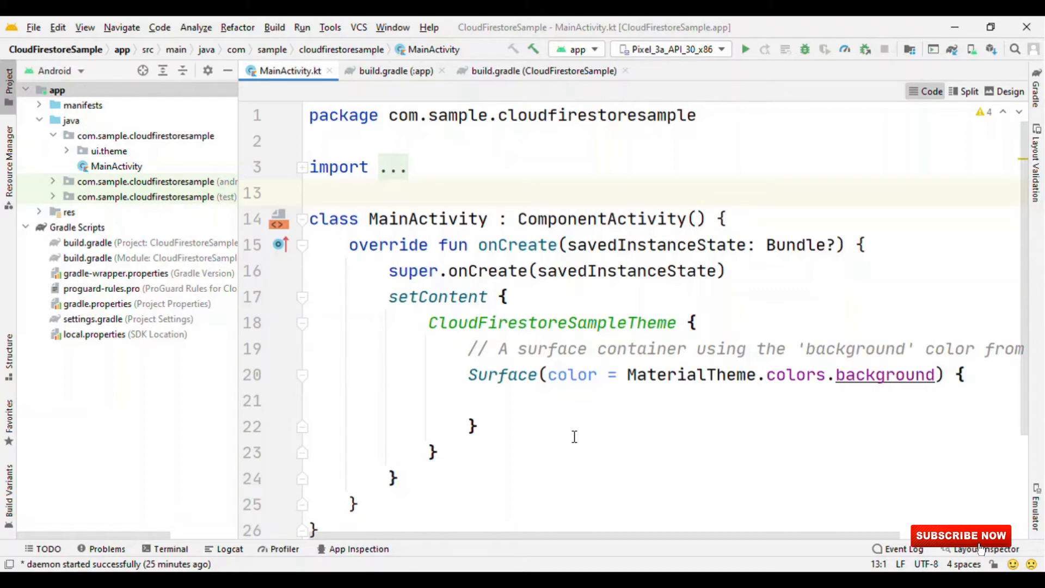
Create a repo package and an empty BooksRepo Kotlin class inside it.
left_click(145, 136)
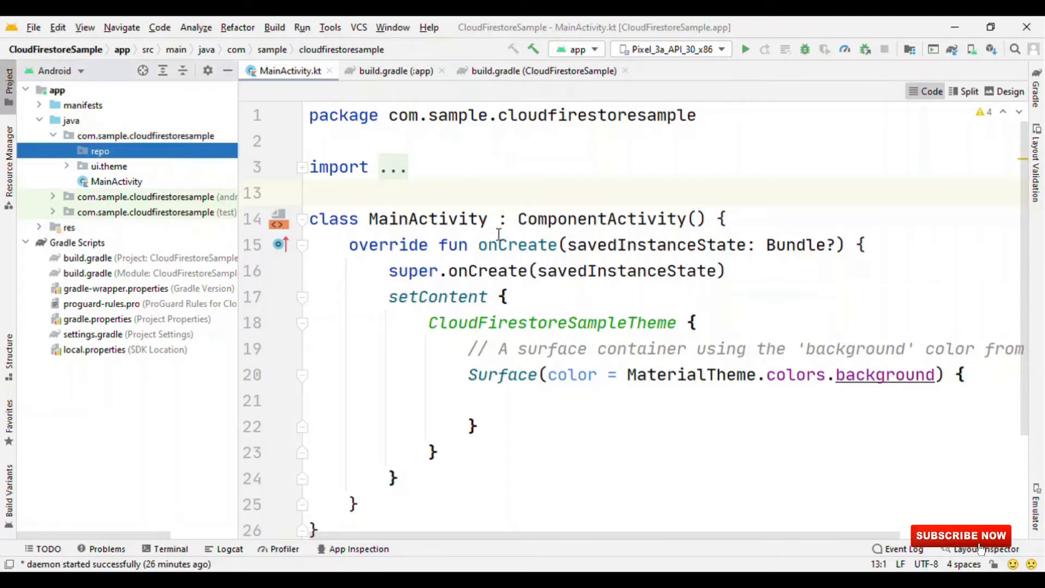
left_click(99, 150)
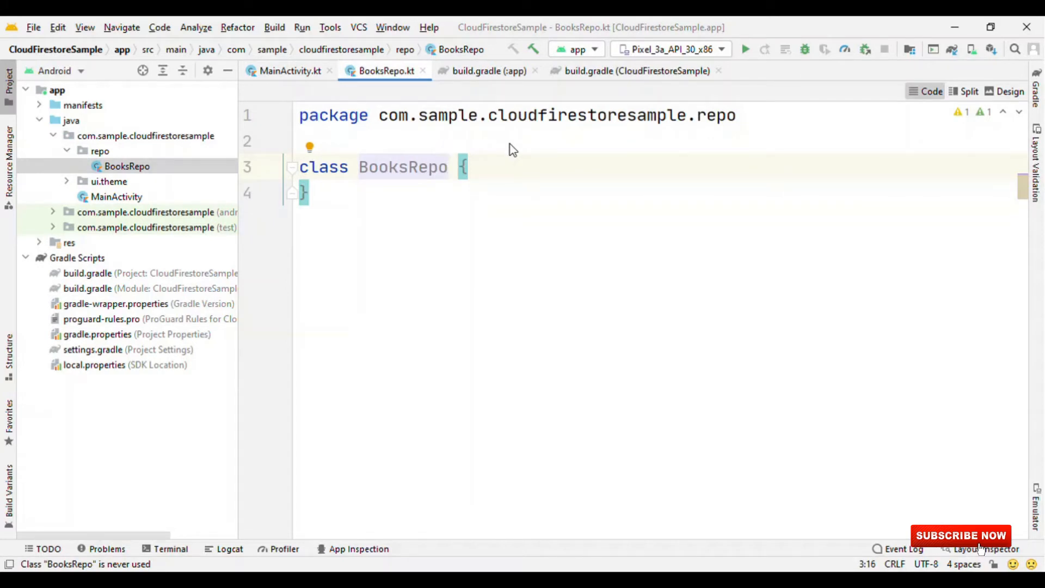
Add private val firestore = FirebaseFirestore.getInstance() and an empty getBookDetails() function to BooksRepo.
type("v")
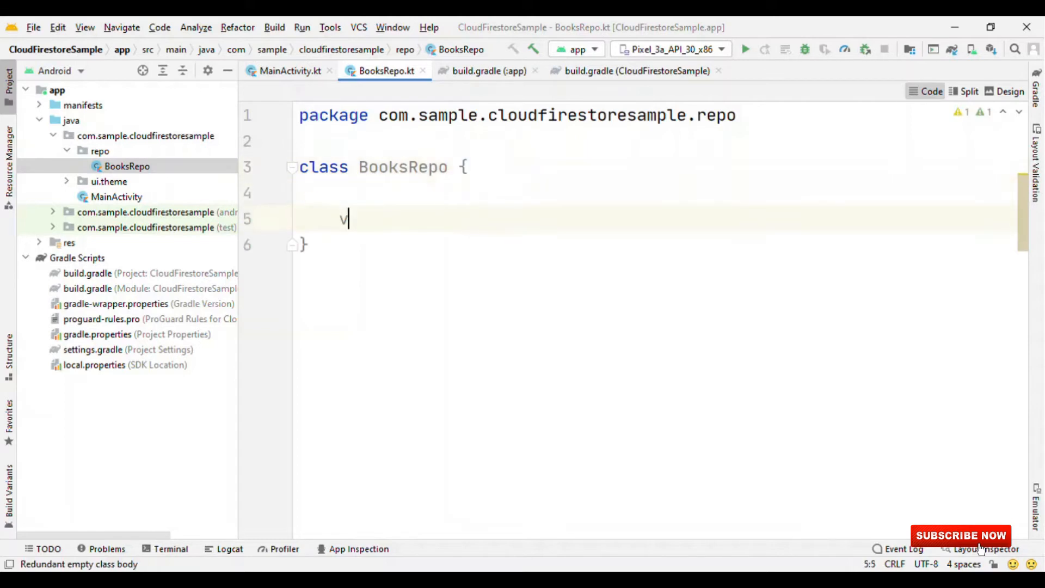
type("private val fires")
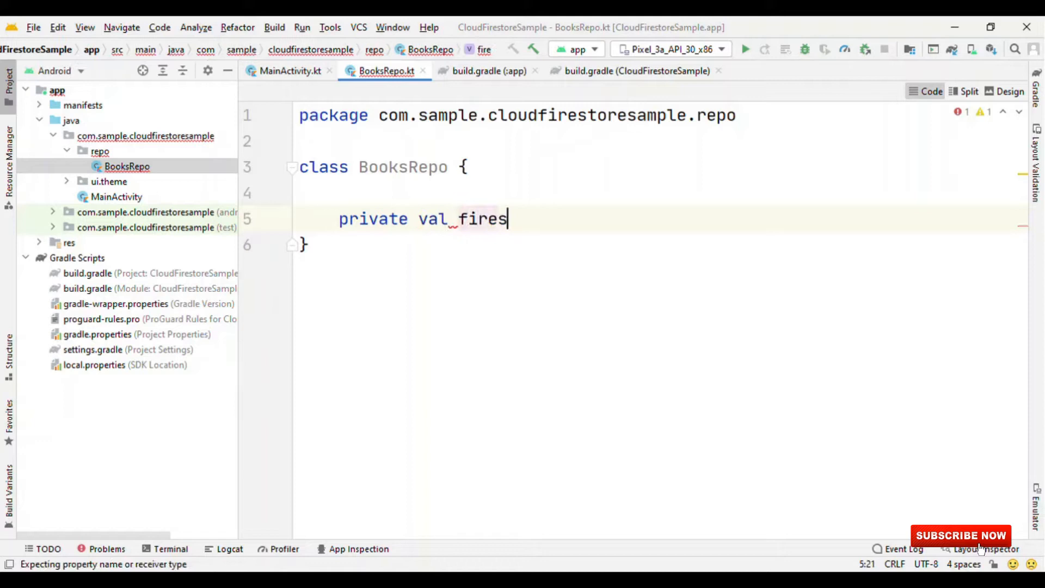
type("tore =")
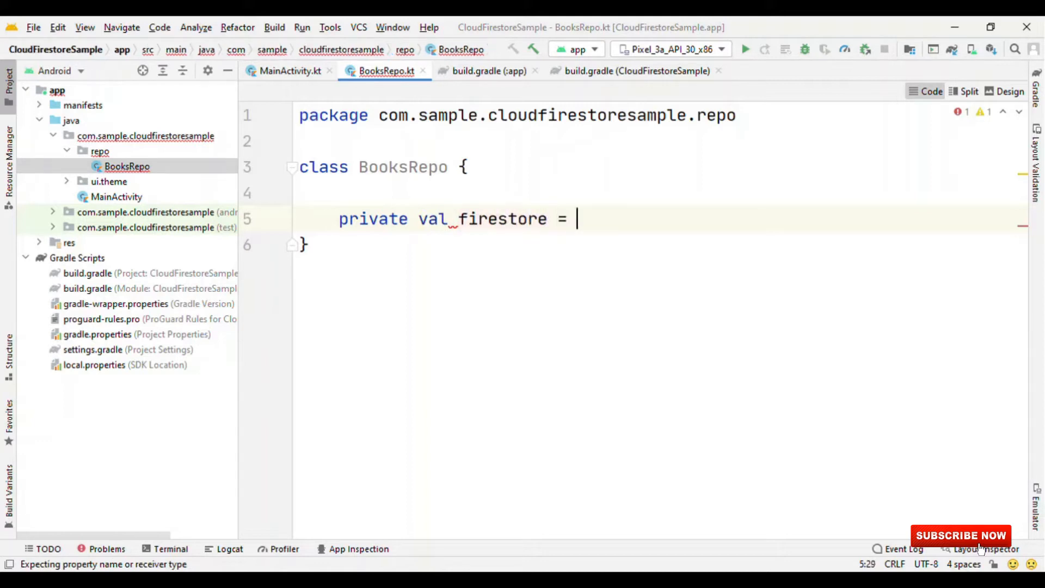
type("FirebaseFirestore")
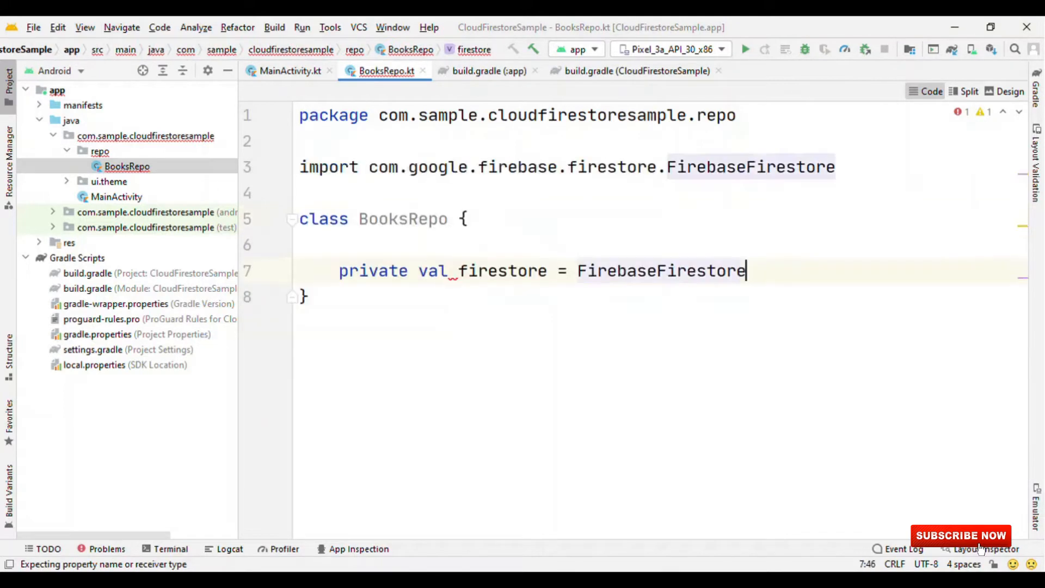
type(".getInstance()")
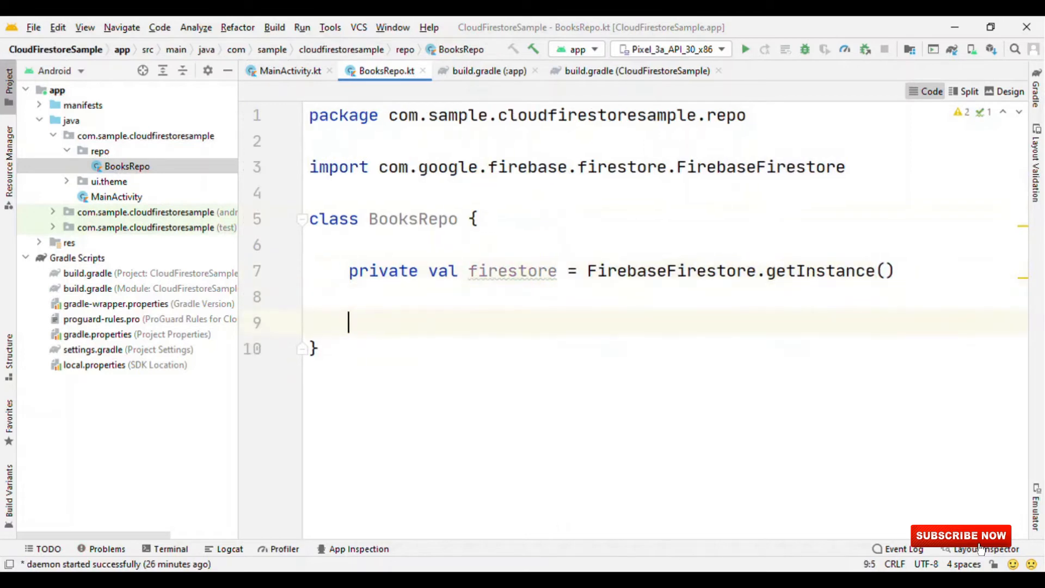
type("fun getB")
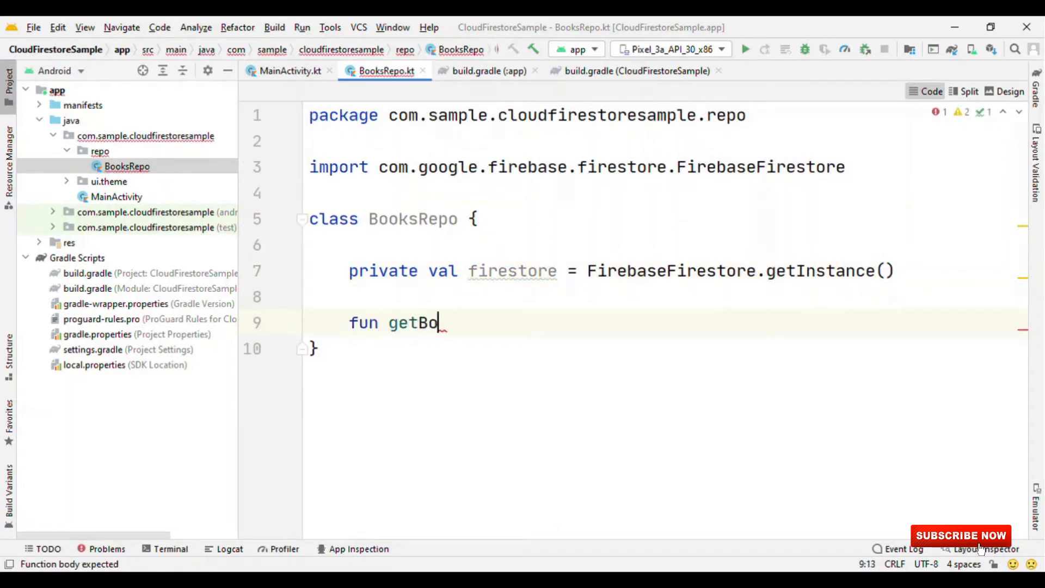
type("okDetal")
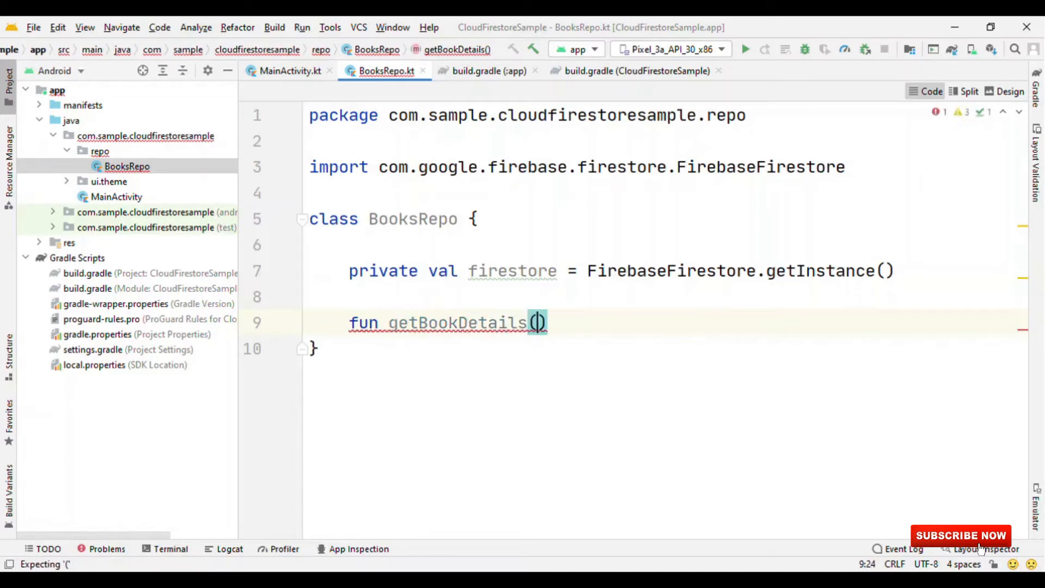
type("{")
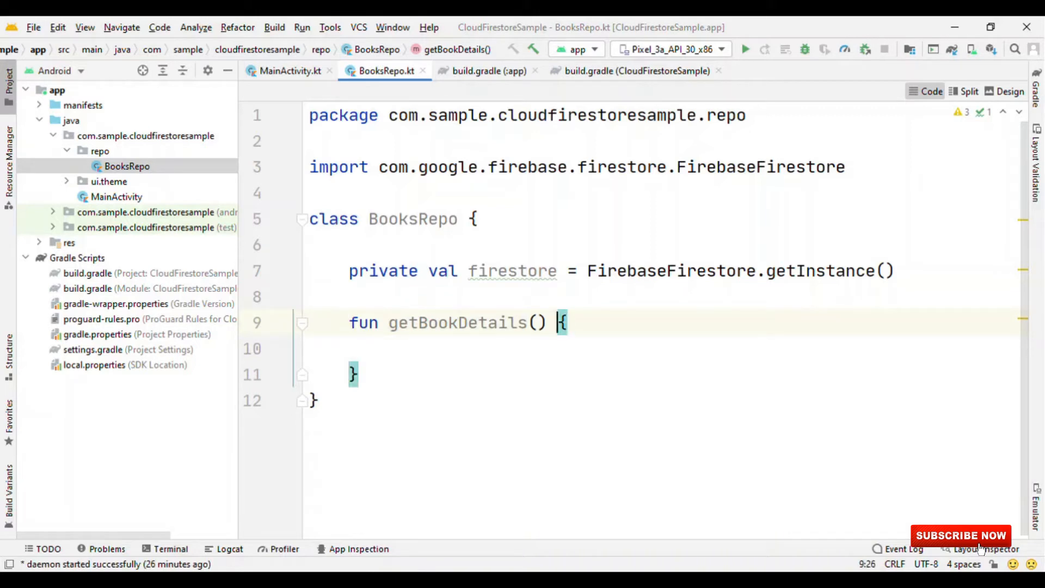
Make getBookDetails a callbackFlow with val collection = firestore.collection("books").
type("= c")
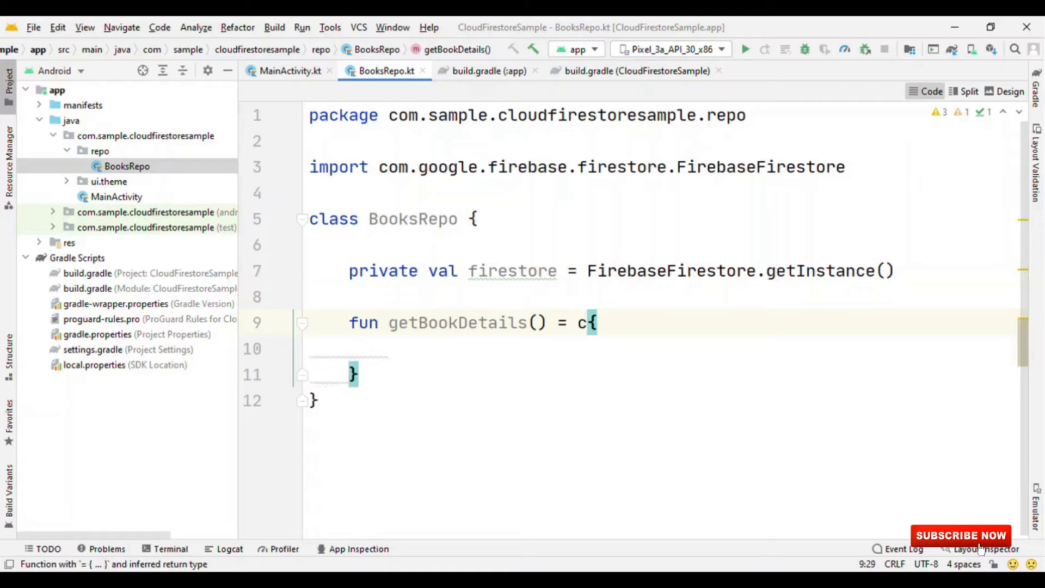
type("allbackFlow")
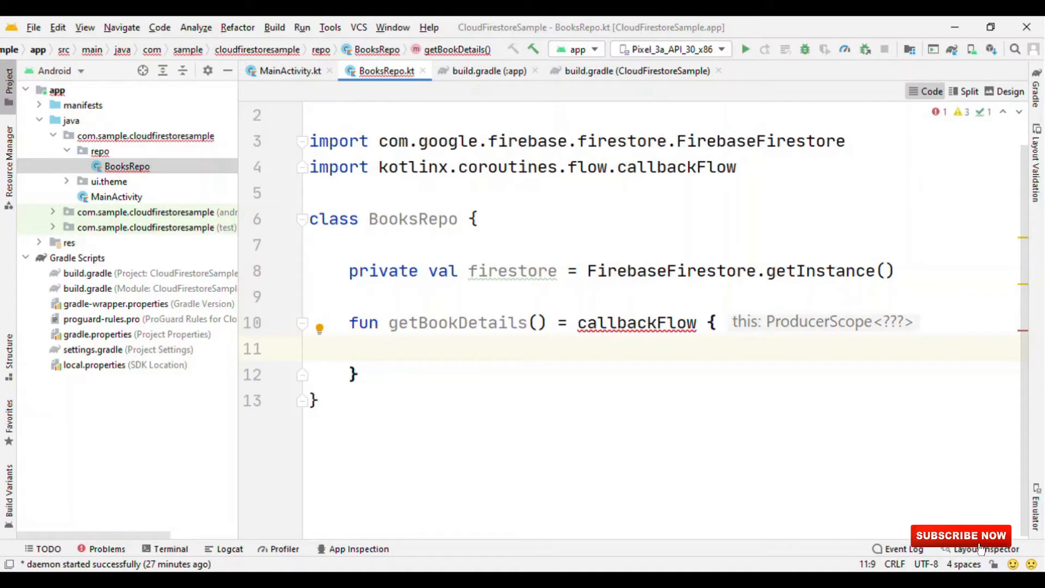
type("val collection =")
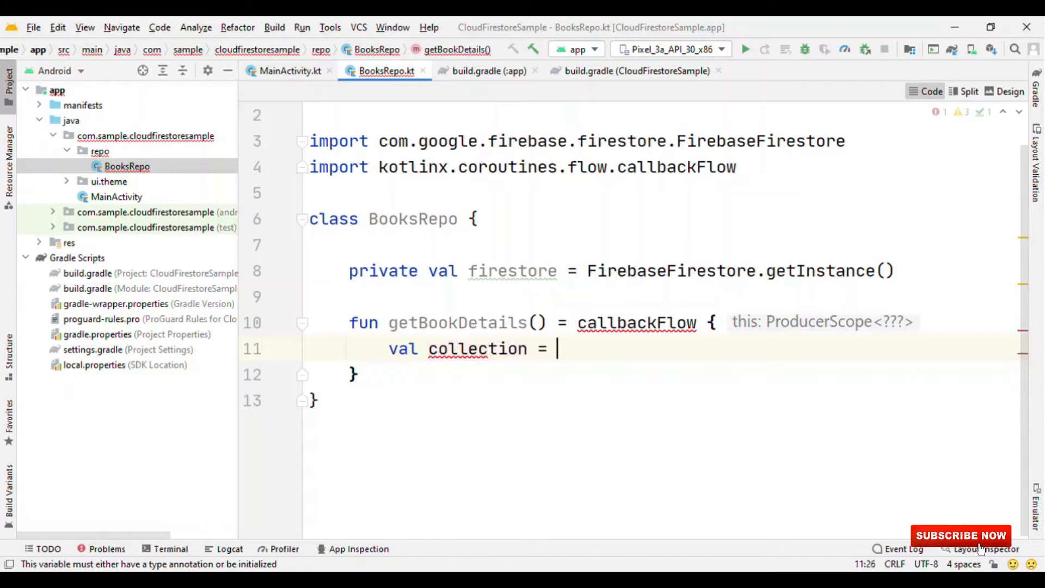
type("firestore.collection(\"b")
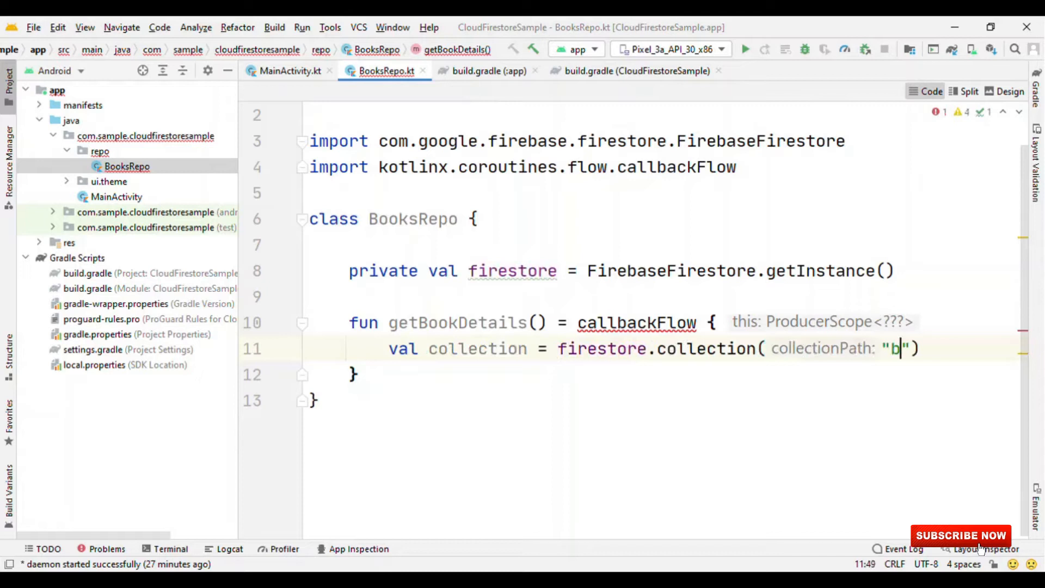
type("ooks")
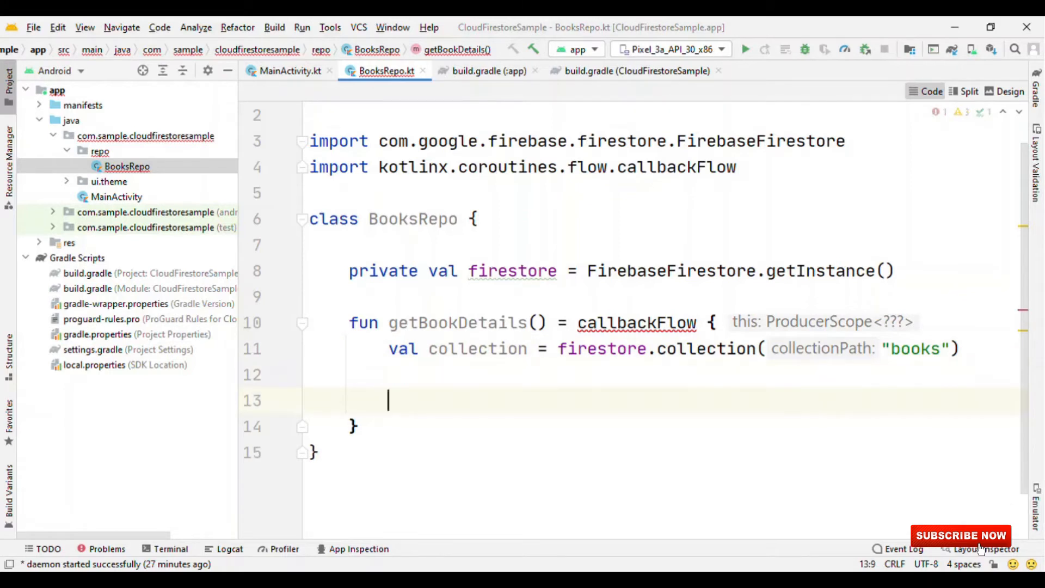
Add val snapshotListener = collection.addSnapshotListener { } inside the flow.
type("val")
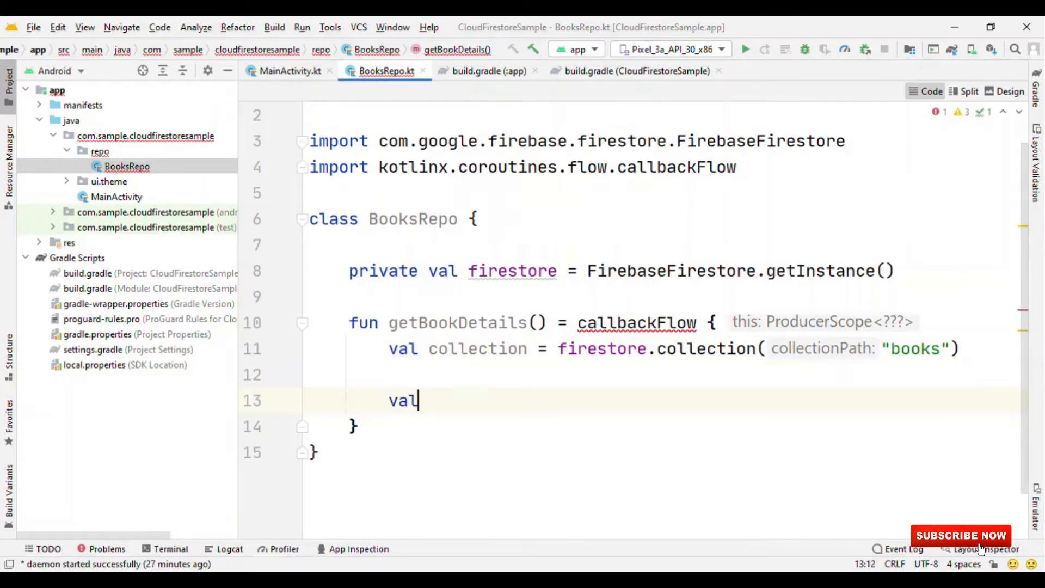
type("s")
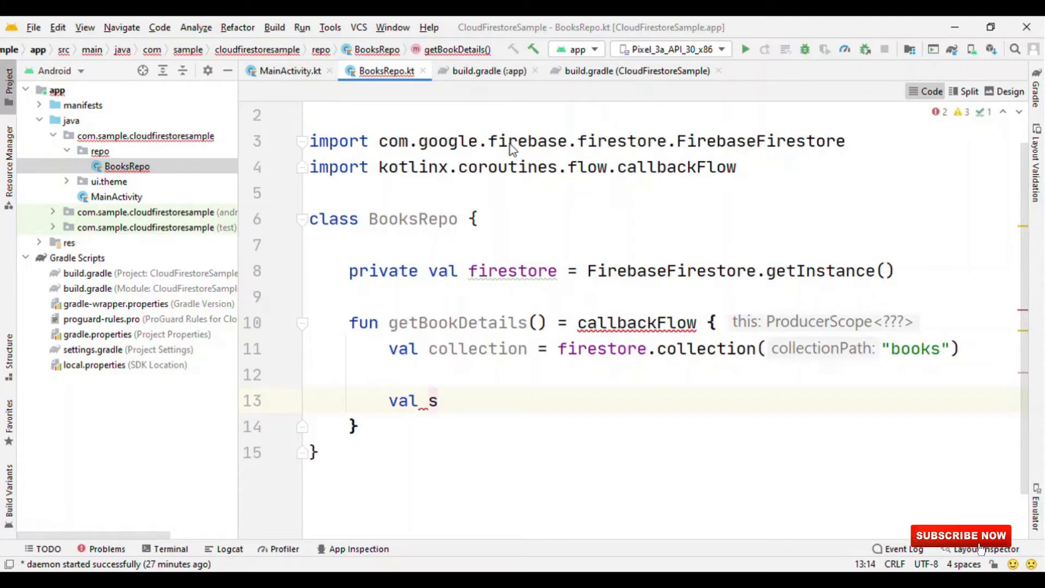
type("napshot")
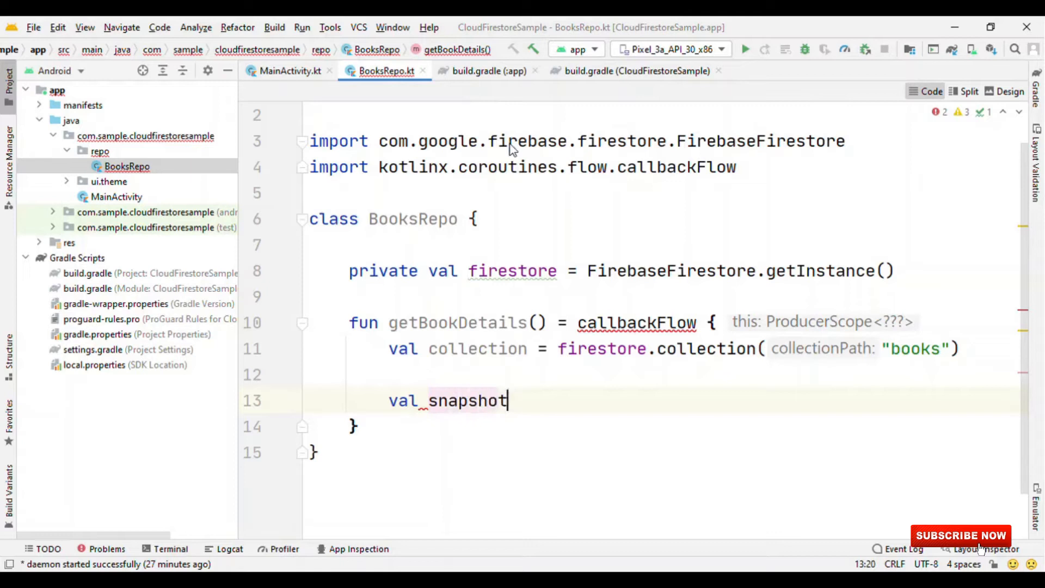
type("Listener")
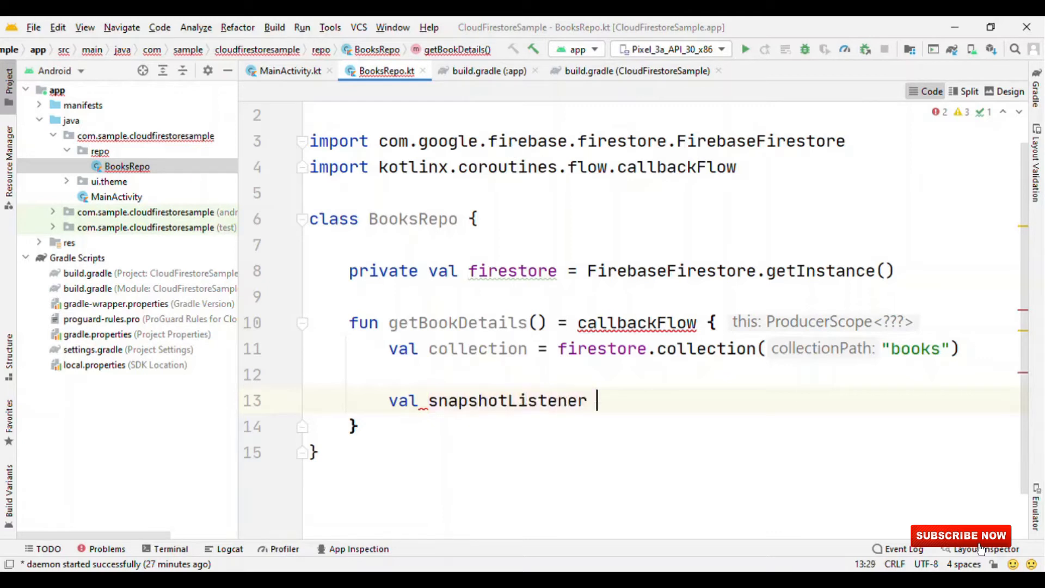
type("= collection")
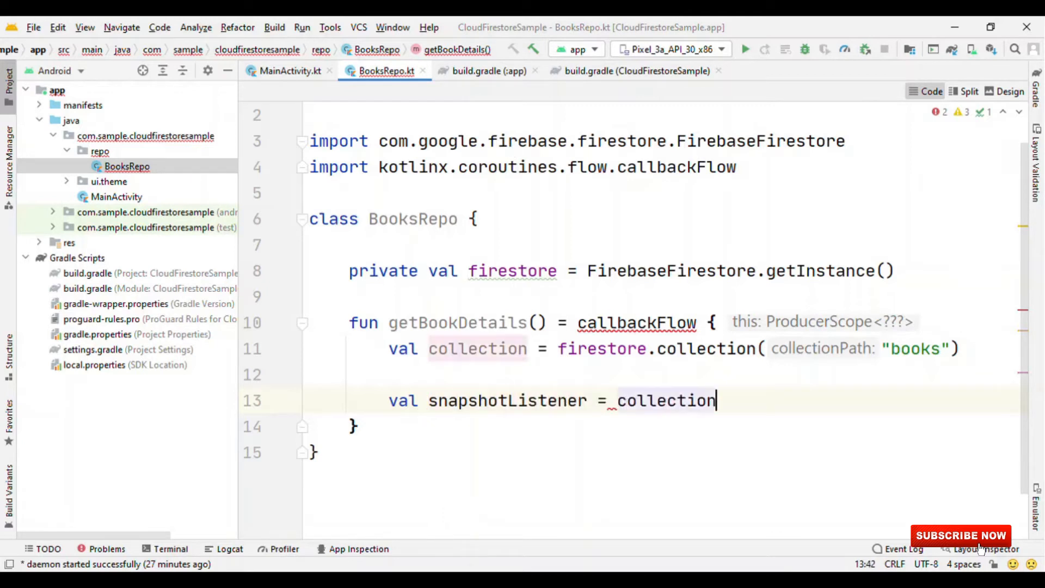
type(".addSnapshotListener { value, e")
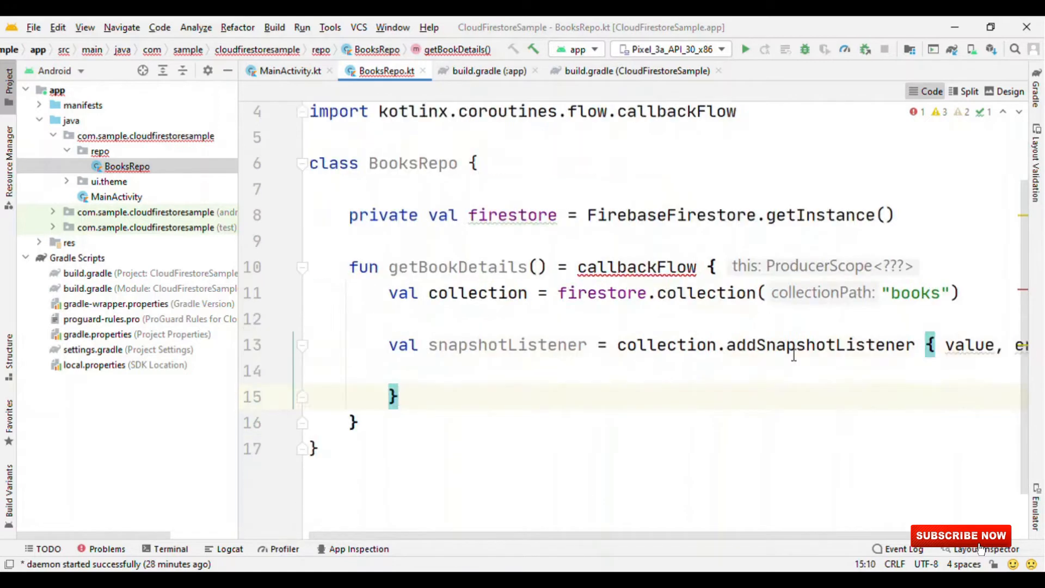
double_click(819, 344)
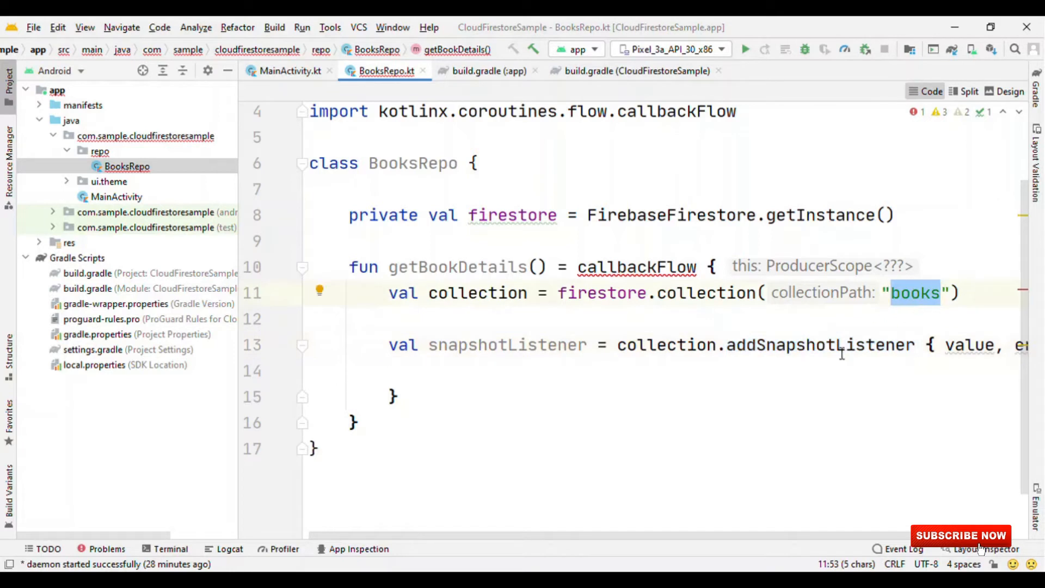
double_click(820, 344)
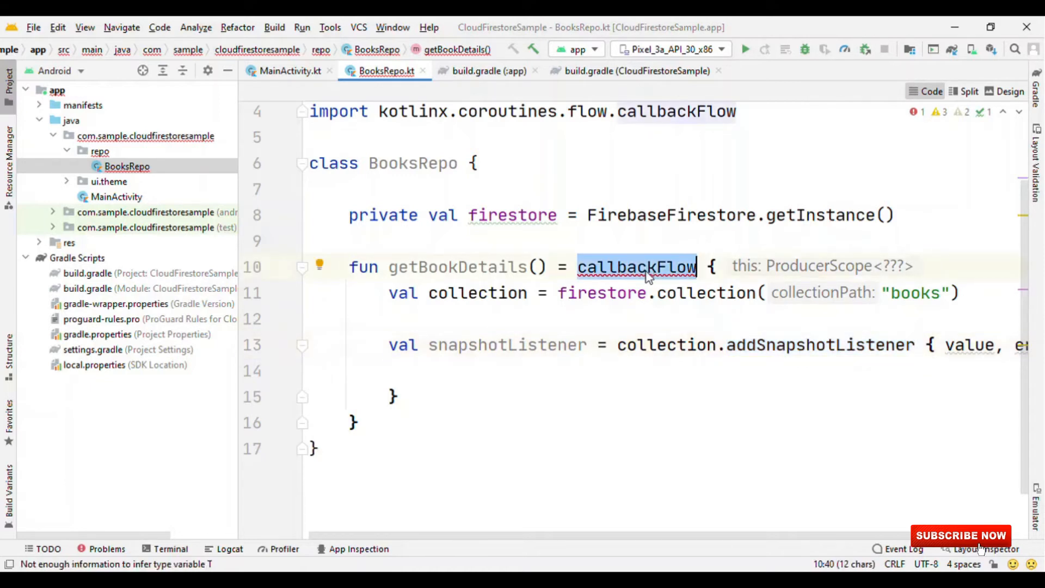
left_click(478, 397)
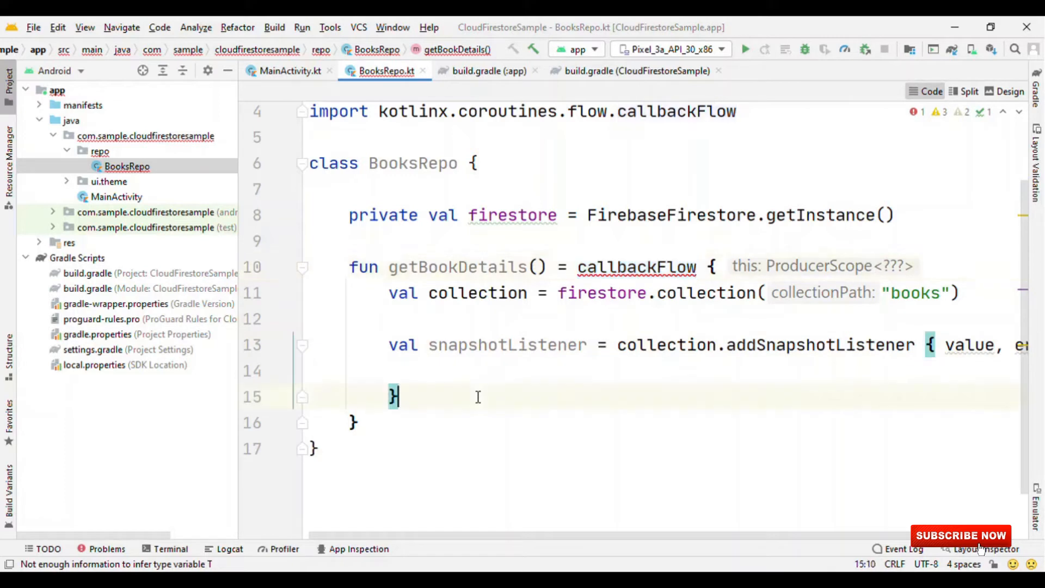
double_click(819, 345)
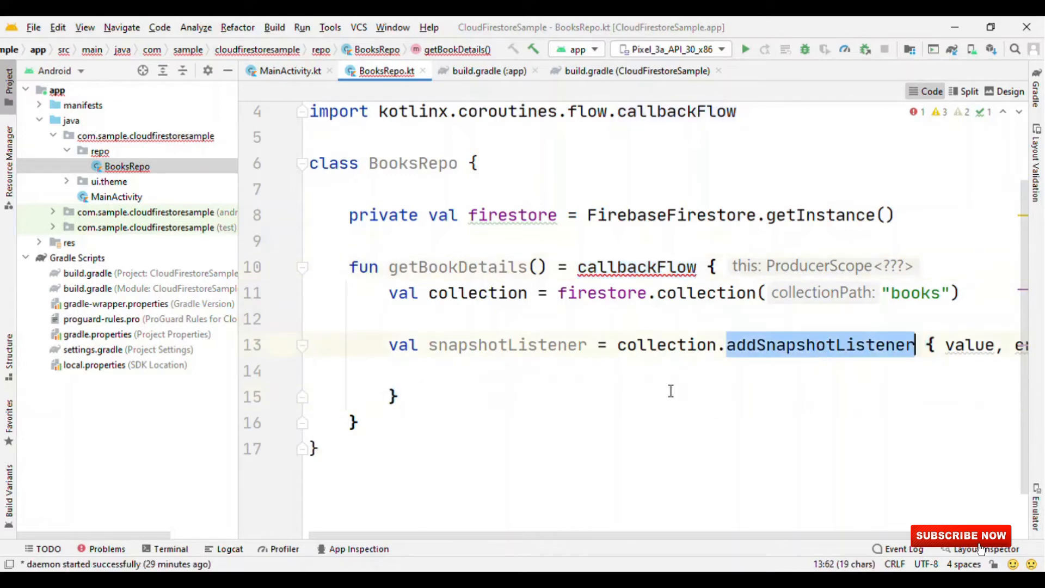
Add awaitClose { snapshotListener.remove() } and offer(value) inside the snapshot listener.
type("a")
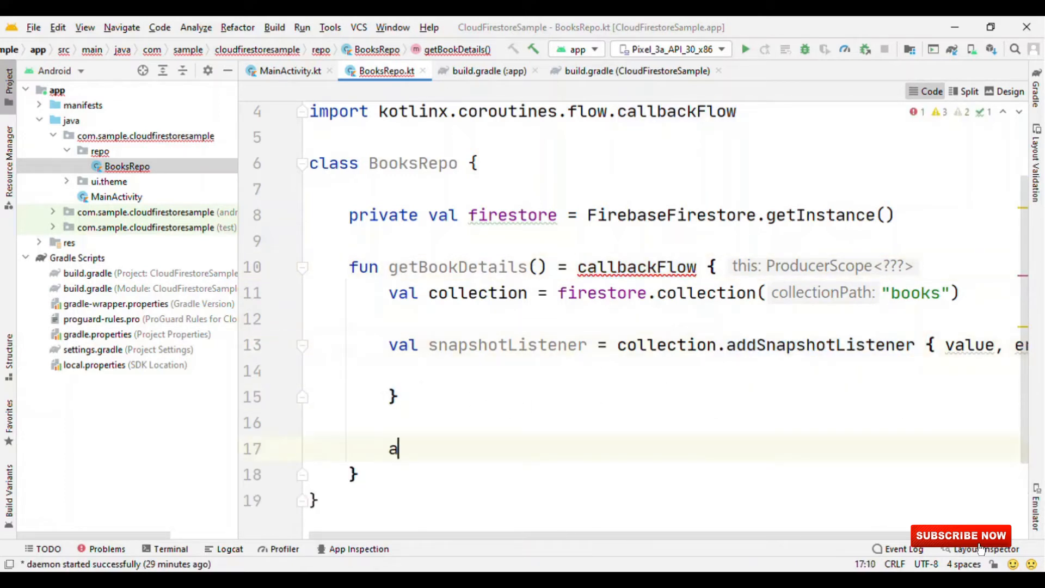
type("waitClose")
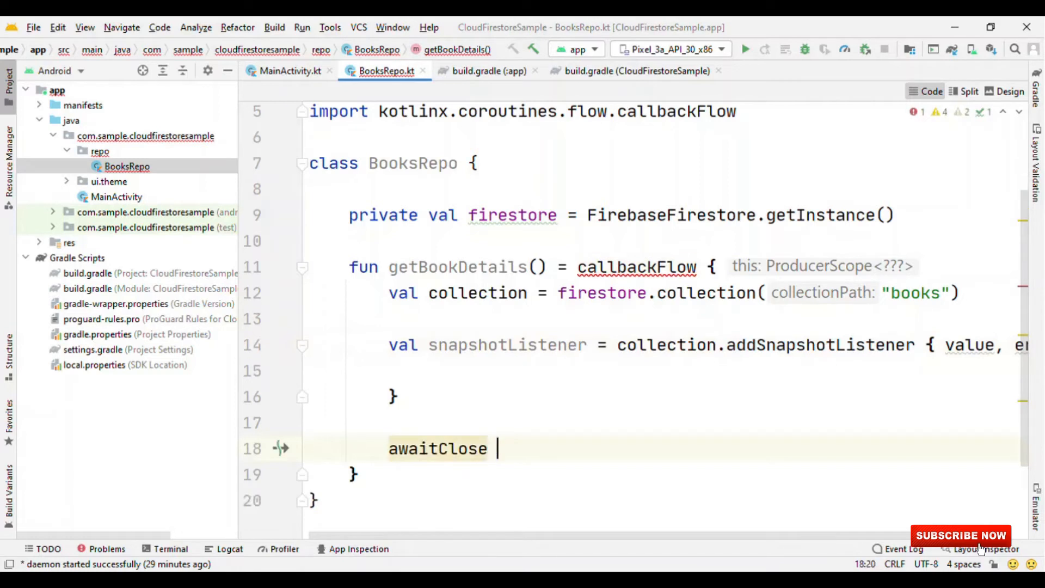
type("{")
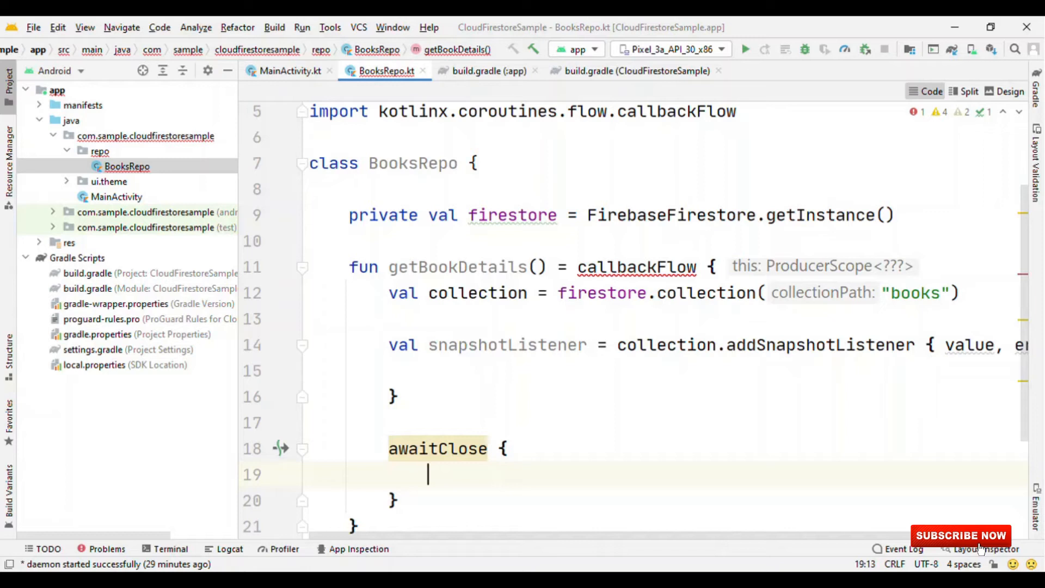
type("snapshotListener.")
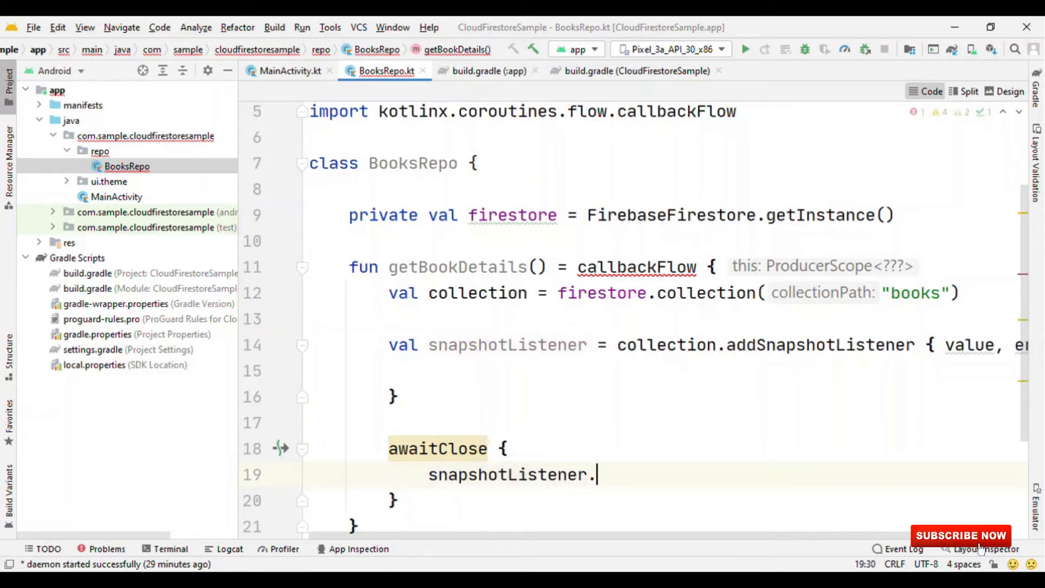
type("remove()")
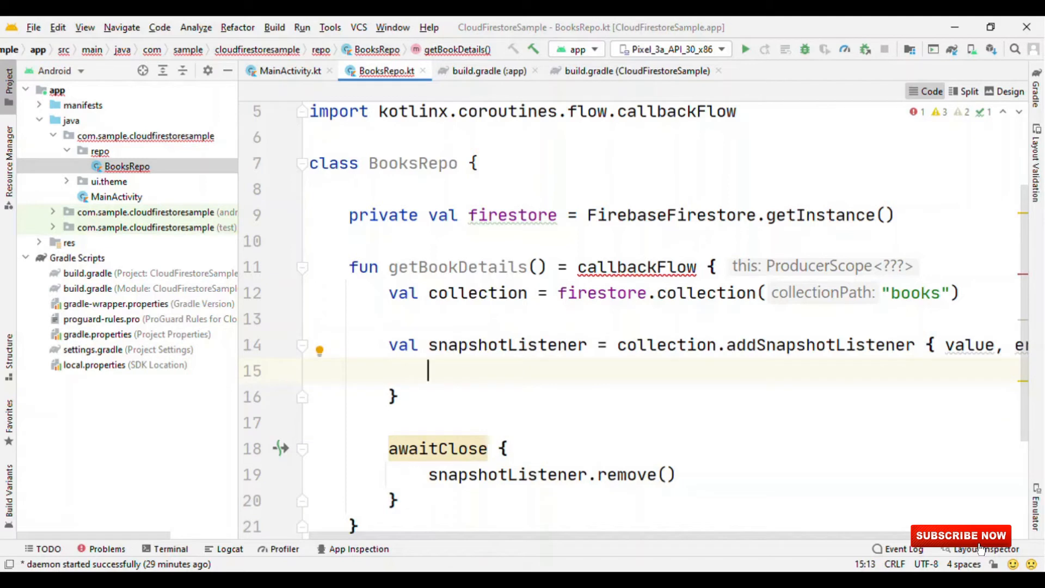
type("offer(")
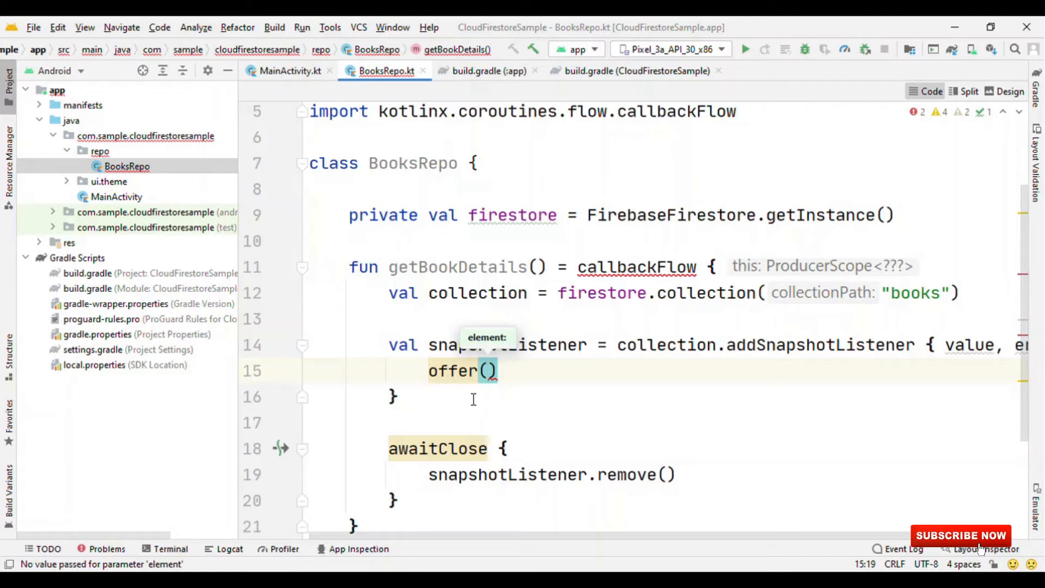
type("value")
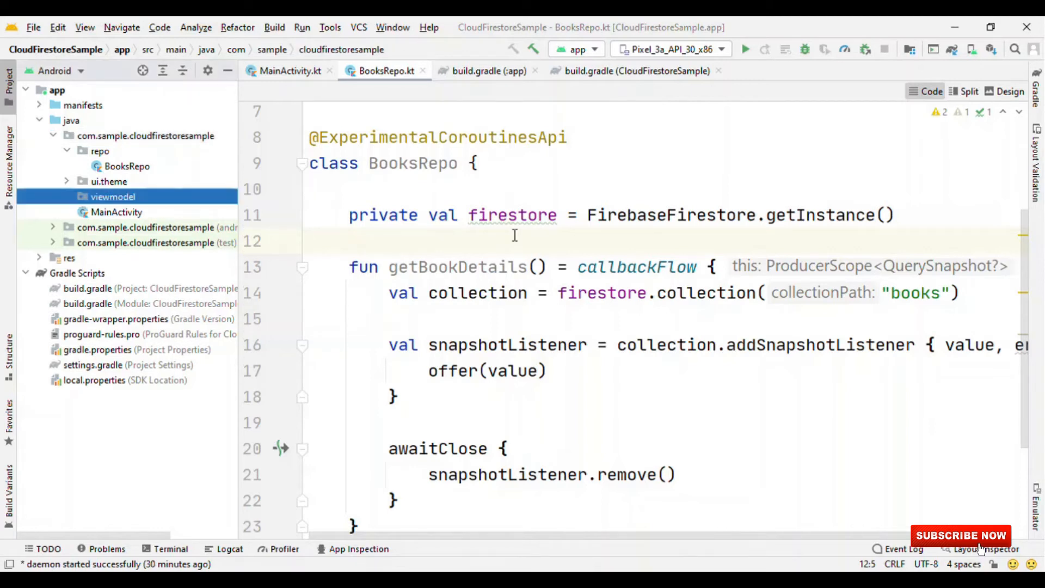
left_click(112, 196)
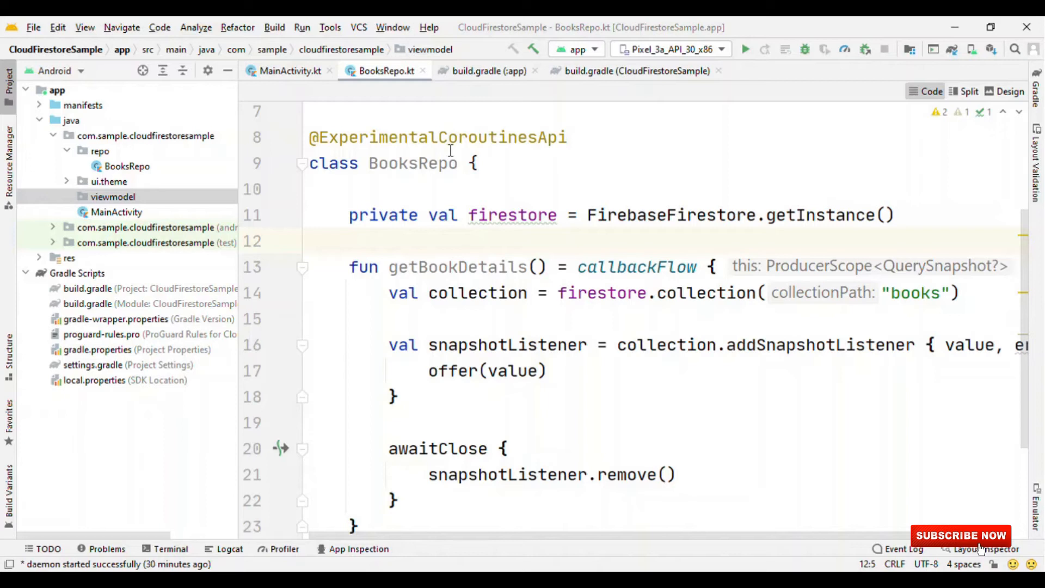
left_click(140, 212)
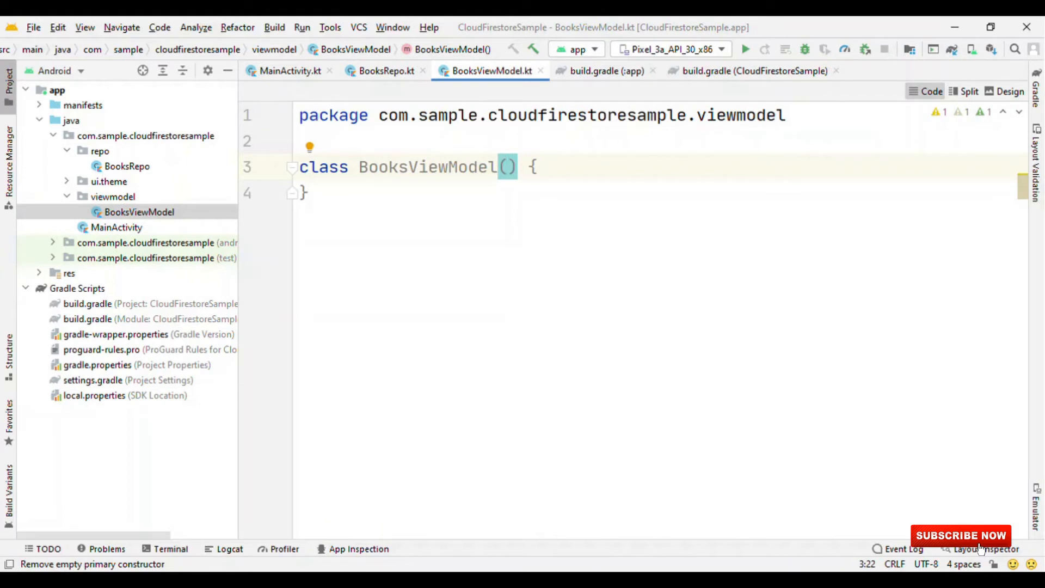
Write BooksViewModel(val booksRepo) : ViewModel() with getBooksInfo() = booksRepo.getBookDetails().
type("val")
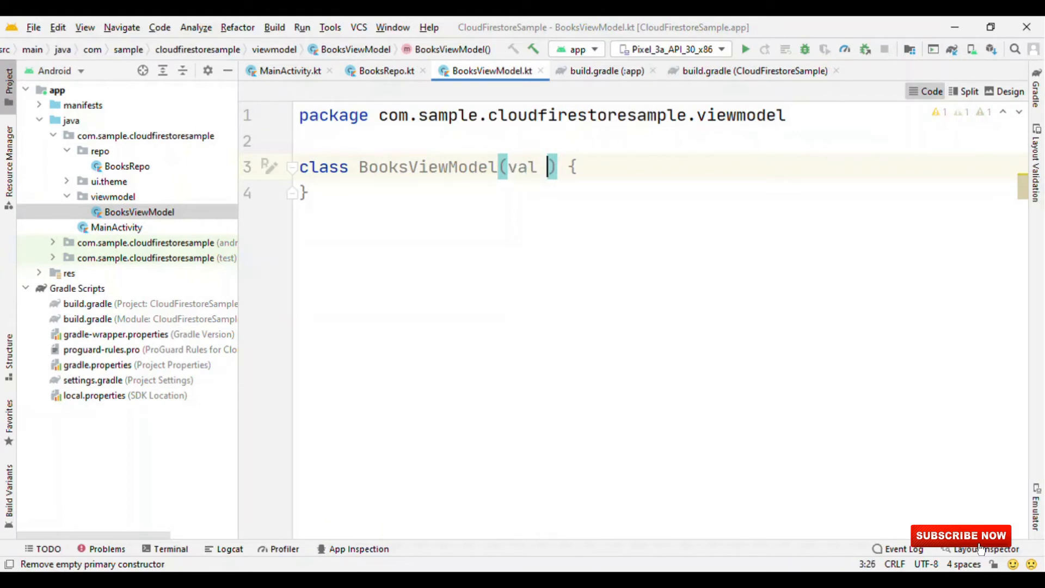
type("booksRepo: BooksRepo")
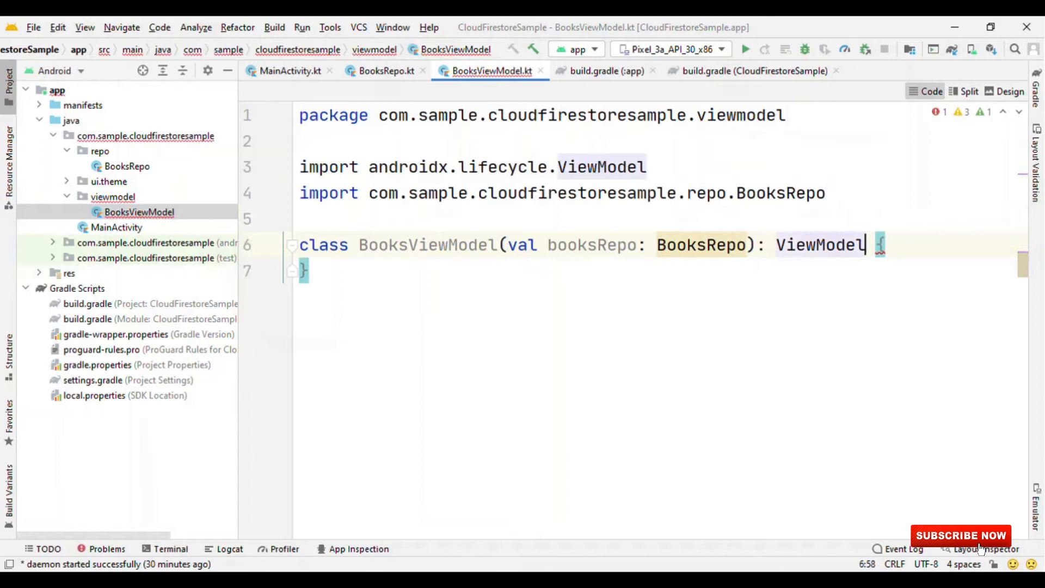
type("()")
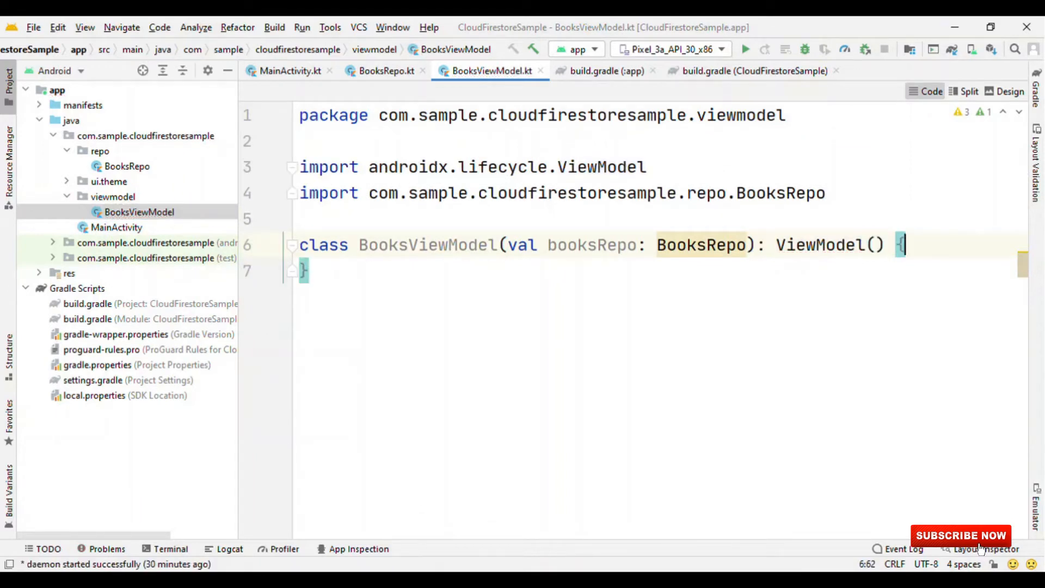
type("f")
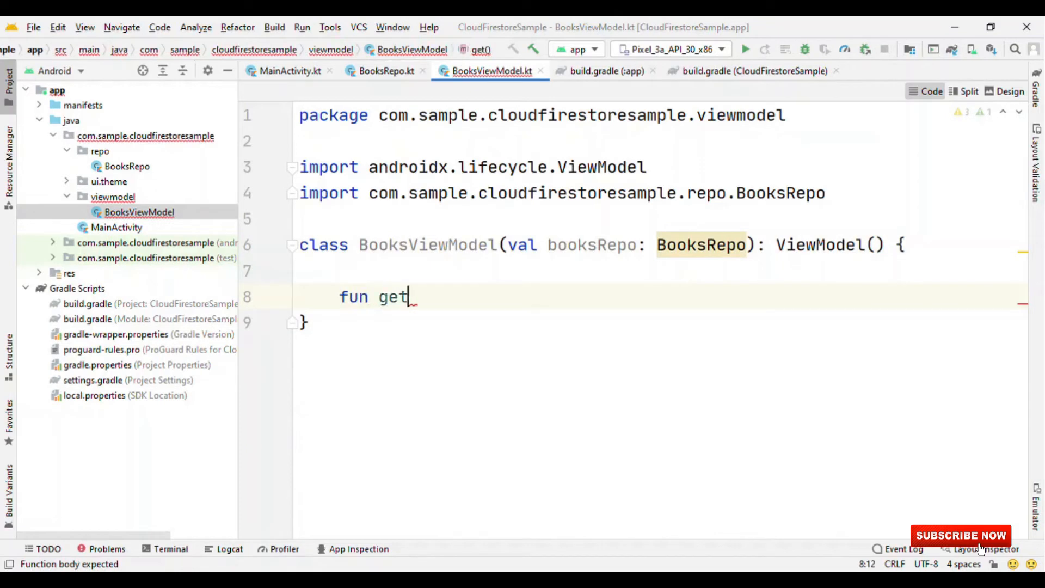
type("BooksIn")
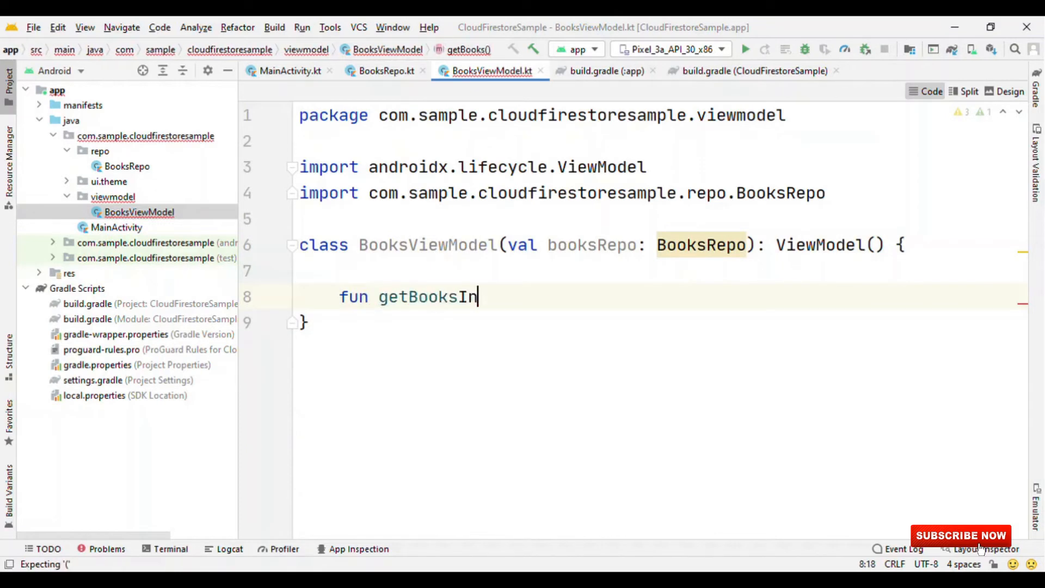
type("fo() =")
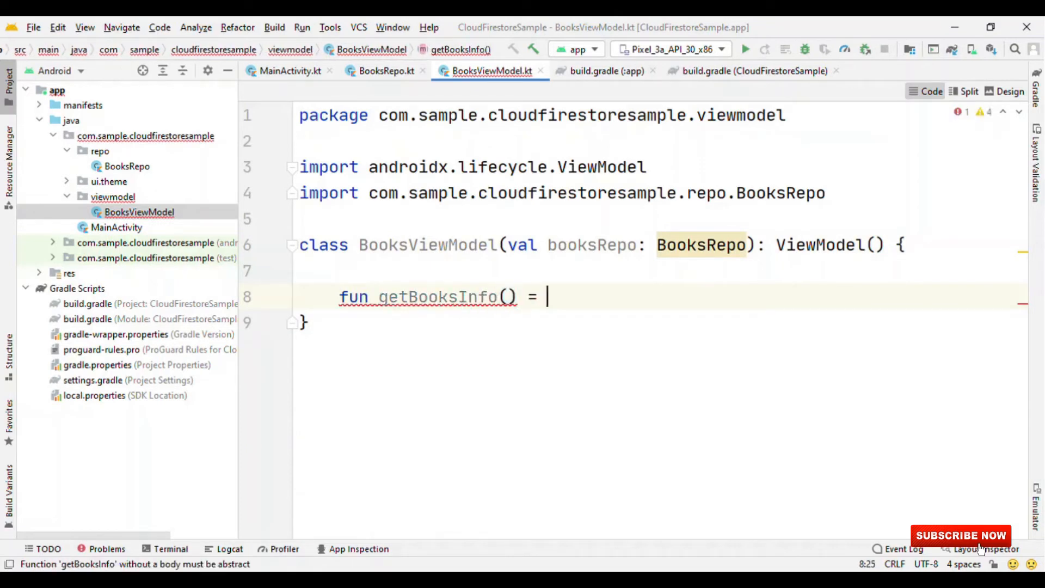
type("booksRepo.")
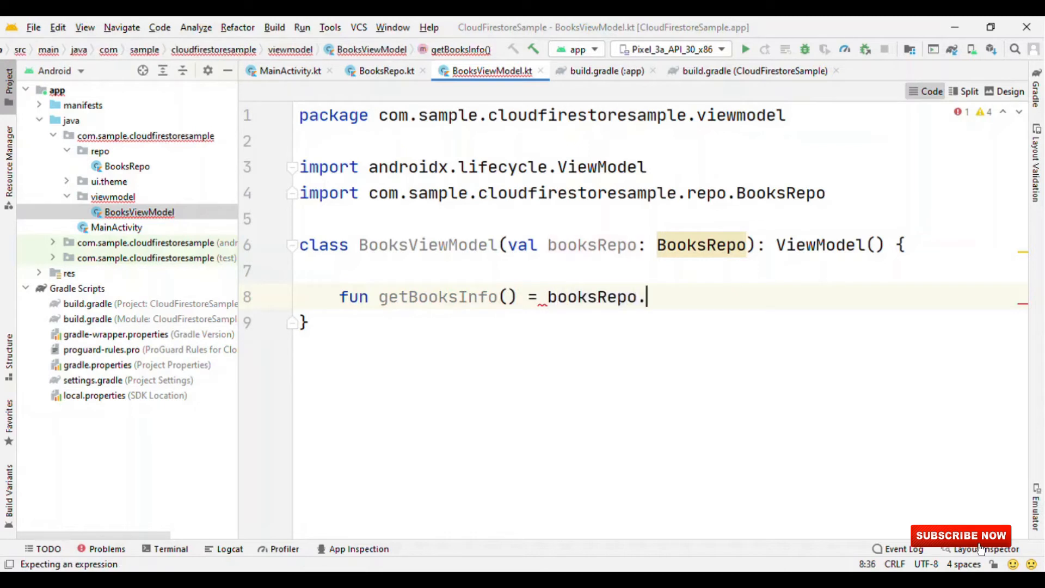
type("getBookDetails()")
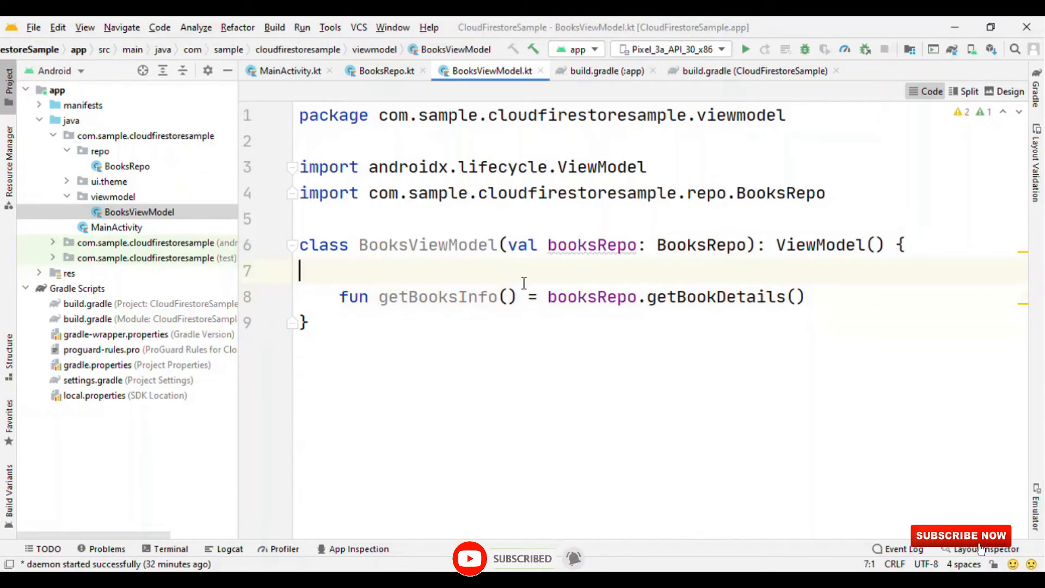
Jump to getBookDetails in BooksRepo to inspect callbackFlow, then return to BooksViewModel.
double_click(436, 297)
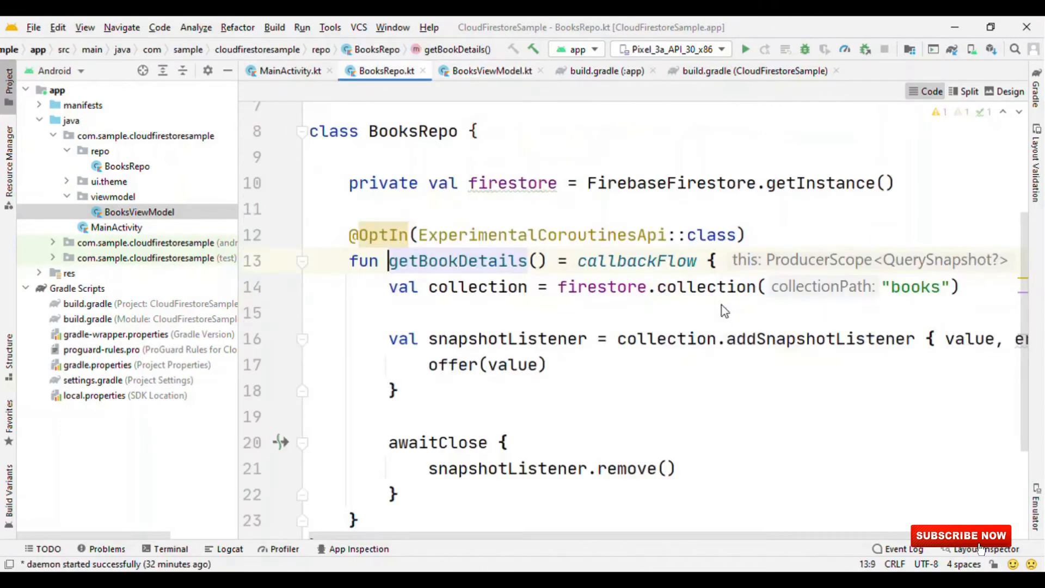
double_click(637, 260)
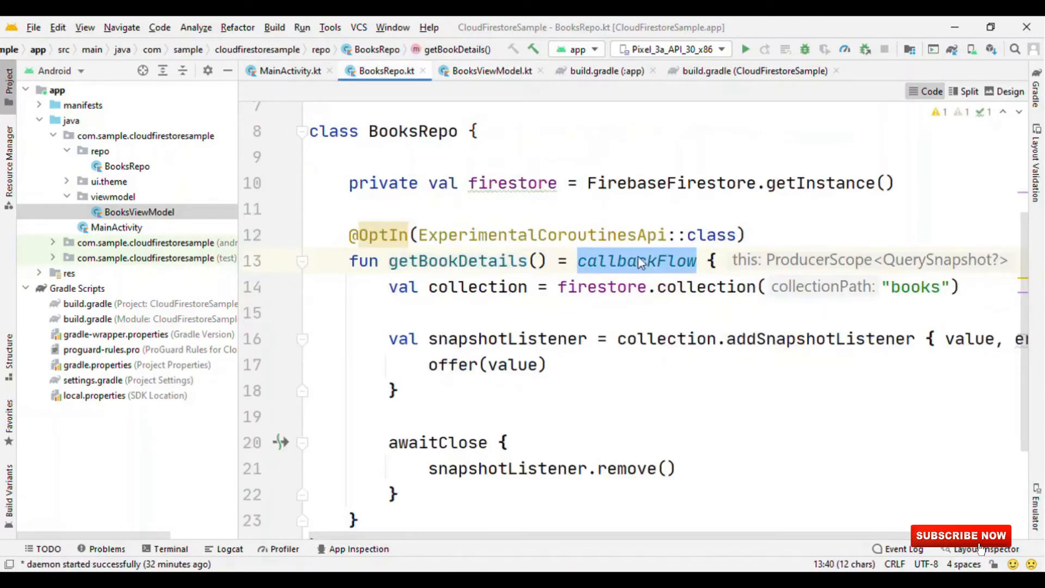
left_click(492, 71)
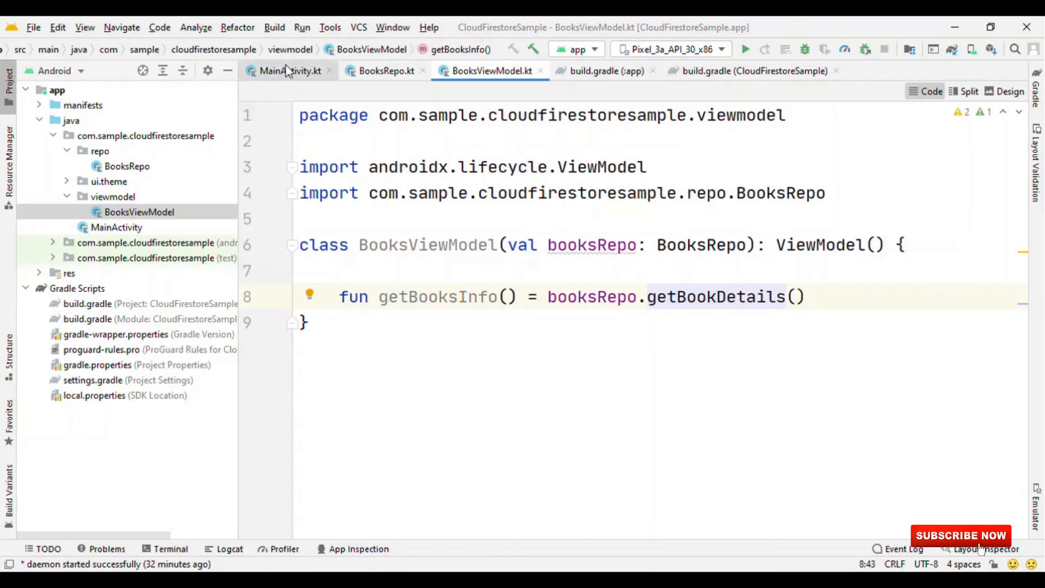
Declare class BooksViewModelFactory at the end of MainActivity.kt.
left_click(289, 71)
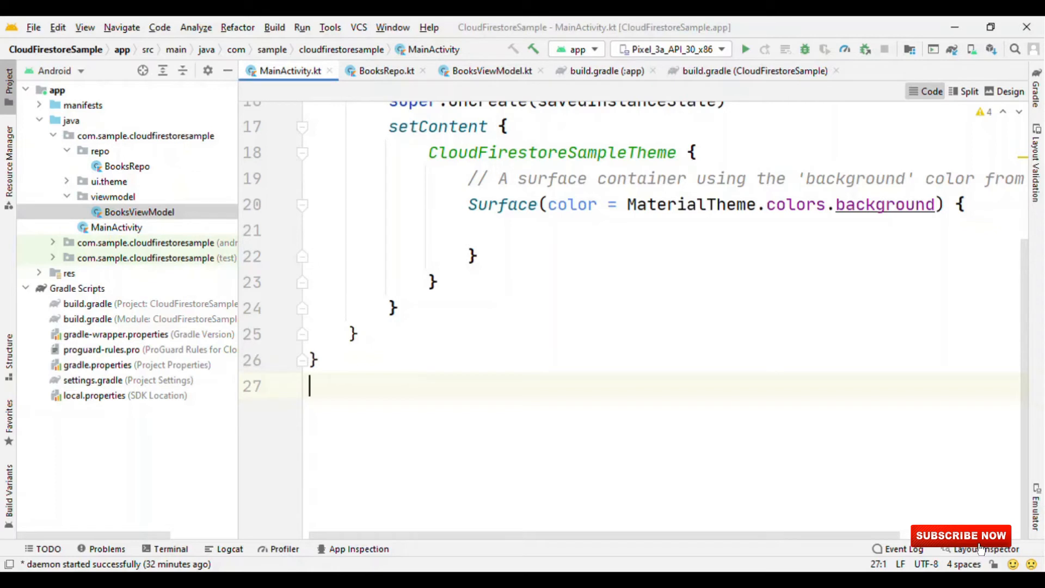
type("c")
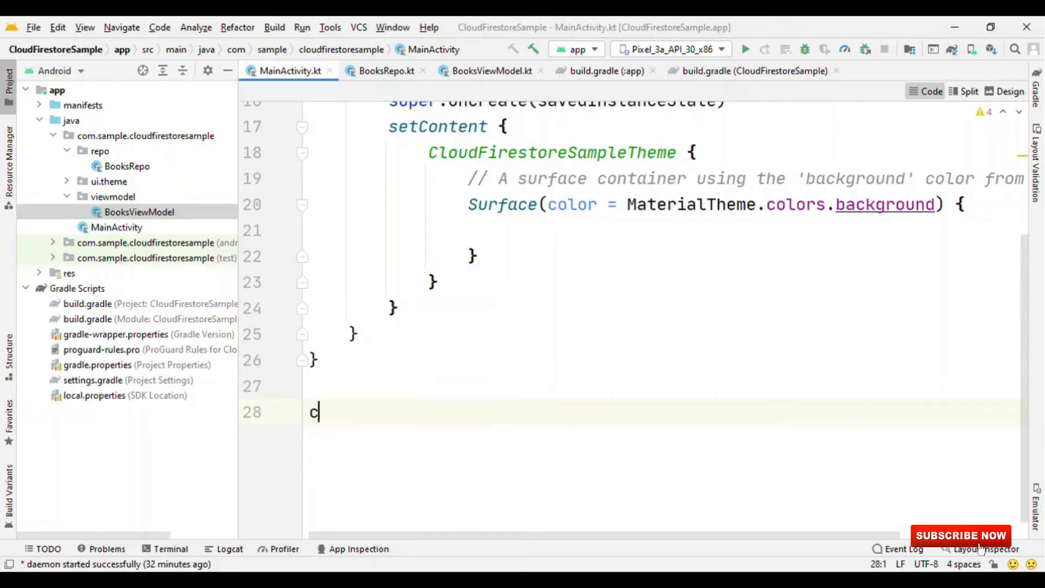
type("lass")
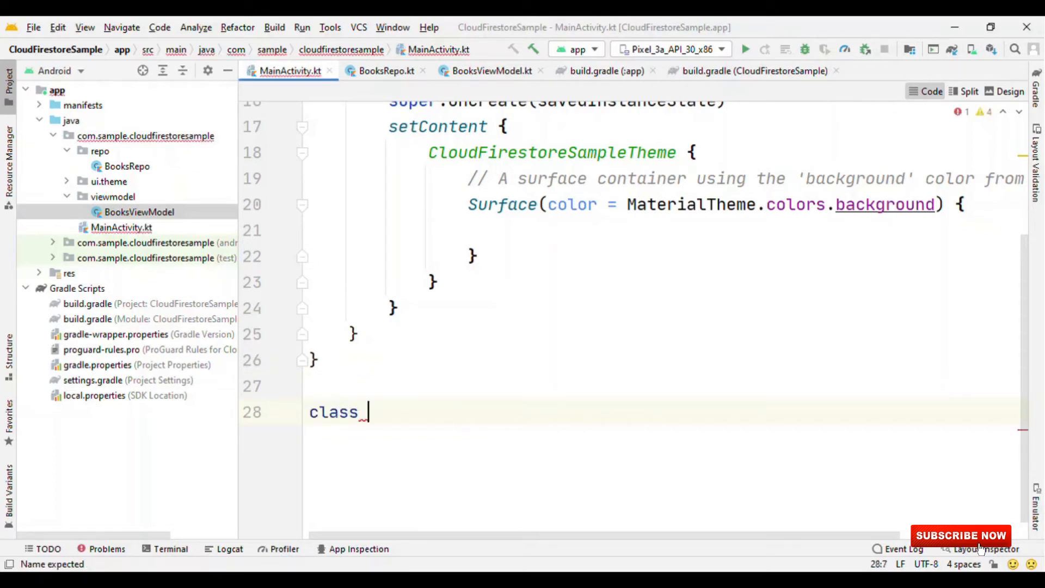
type("Book")
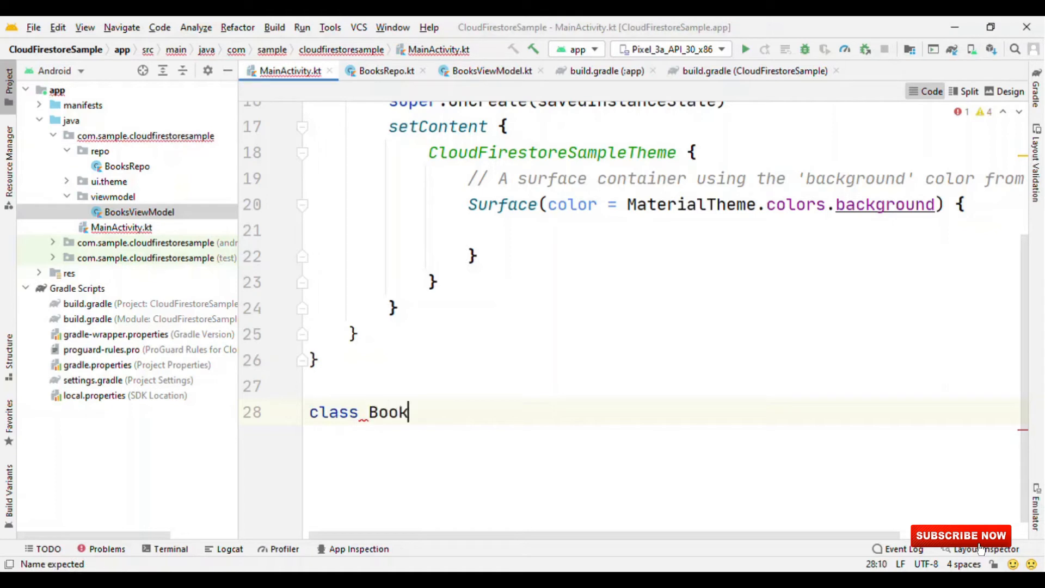
type("sV")
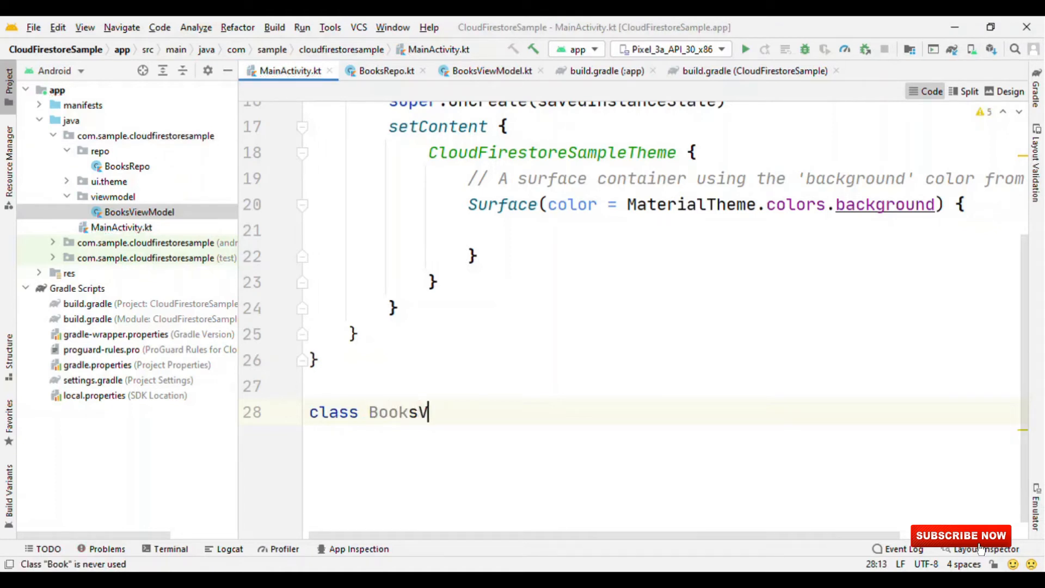
type("iewModelFa")
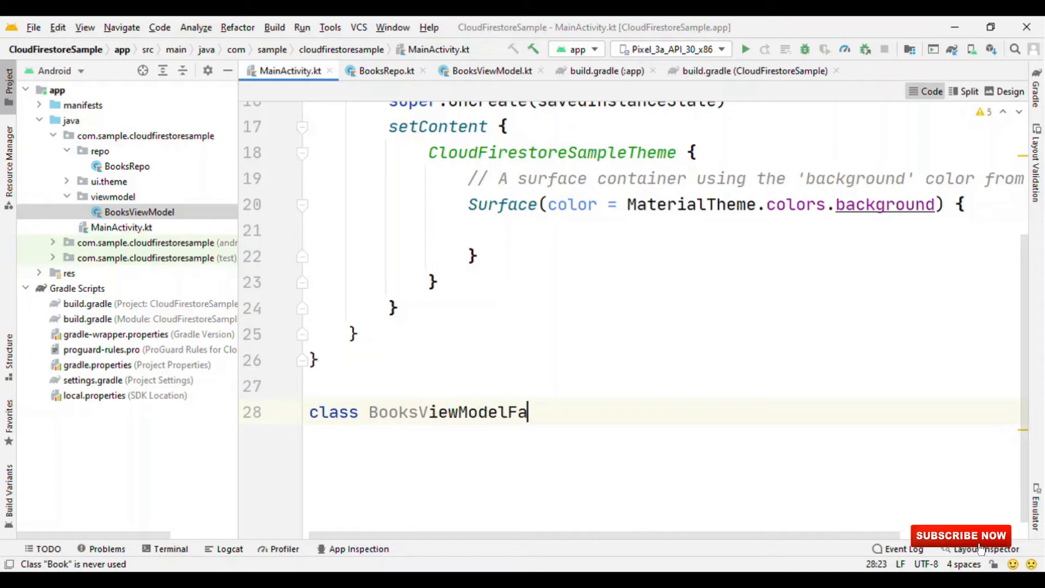
type("ctory")
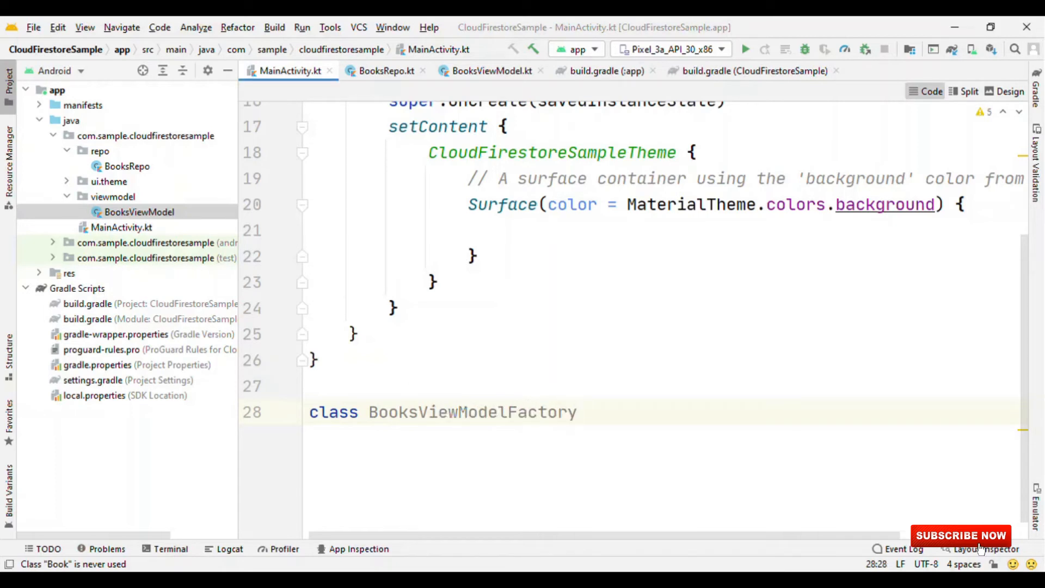
Give the factory a (private val booksRepo: BooksRepo) constructor, checking BooksViewModel's parameters.
type("(private v")
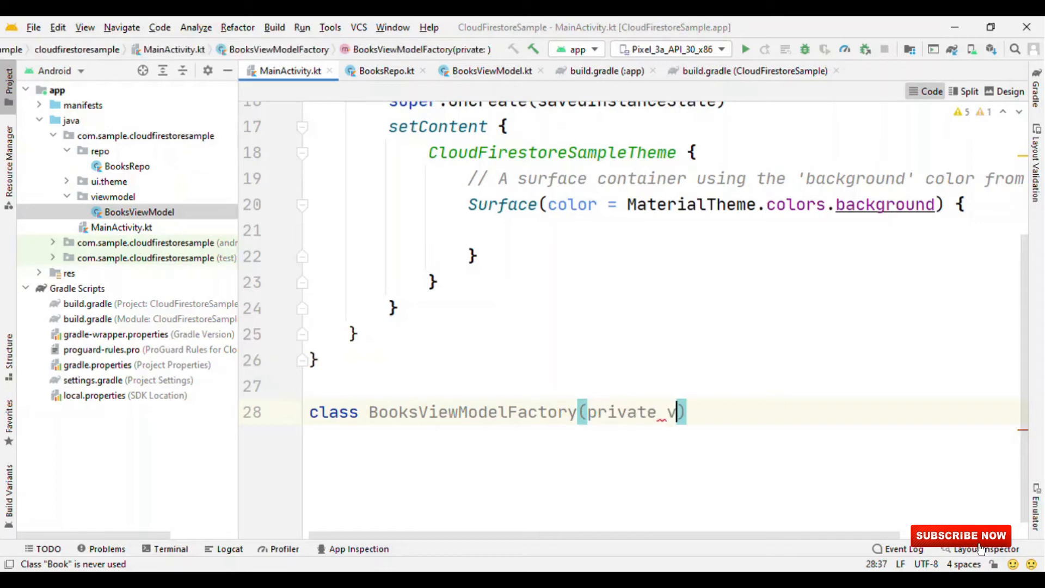
type("al_books")
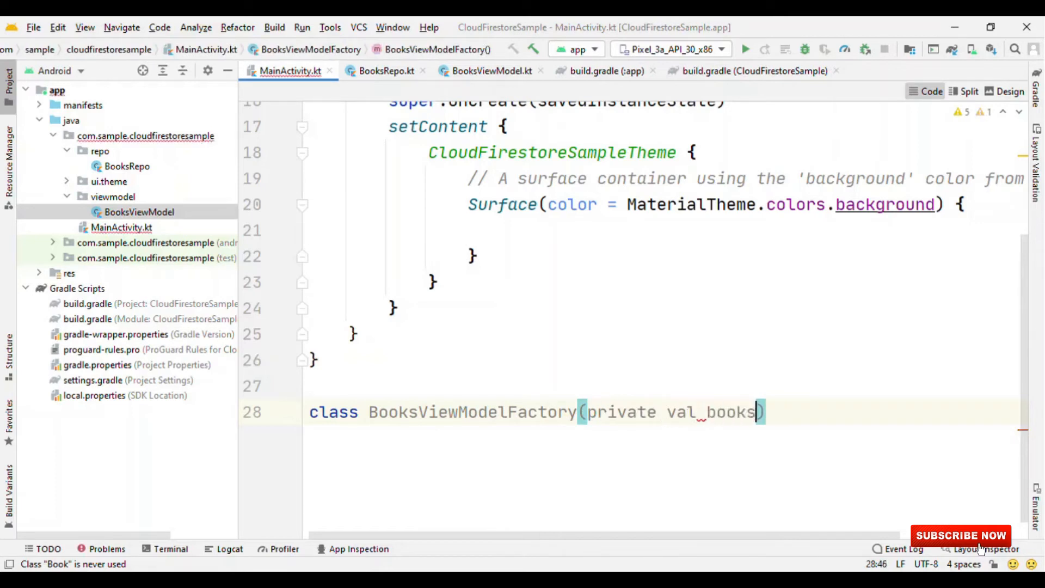
type("Repo")
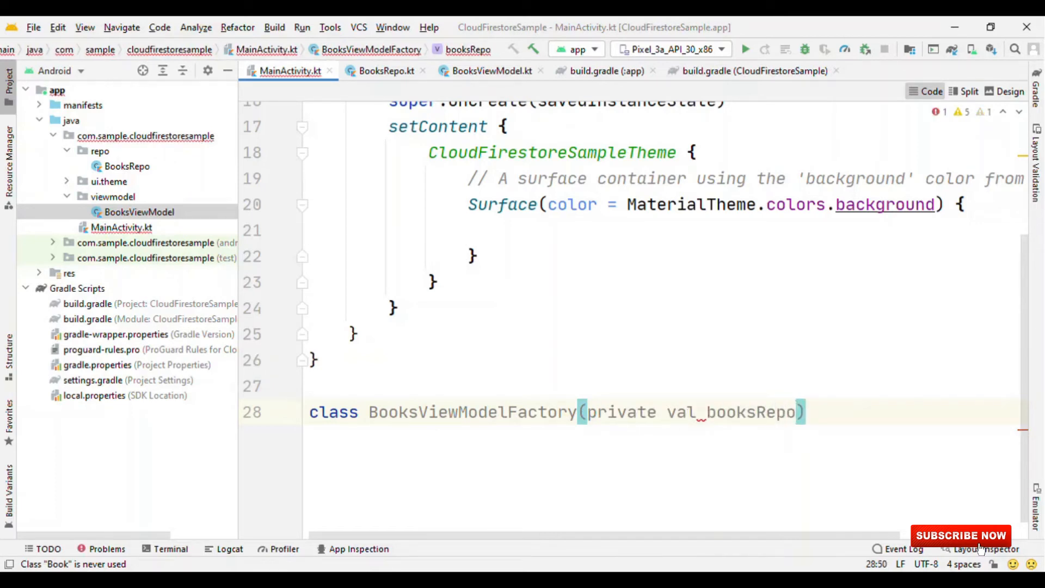
type(": BooksRepo")
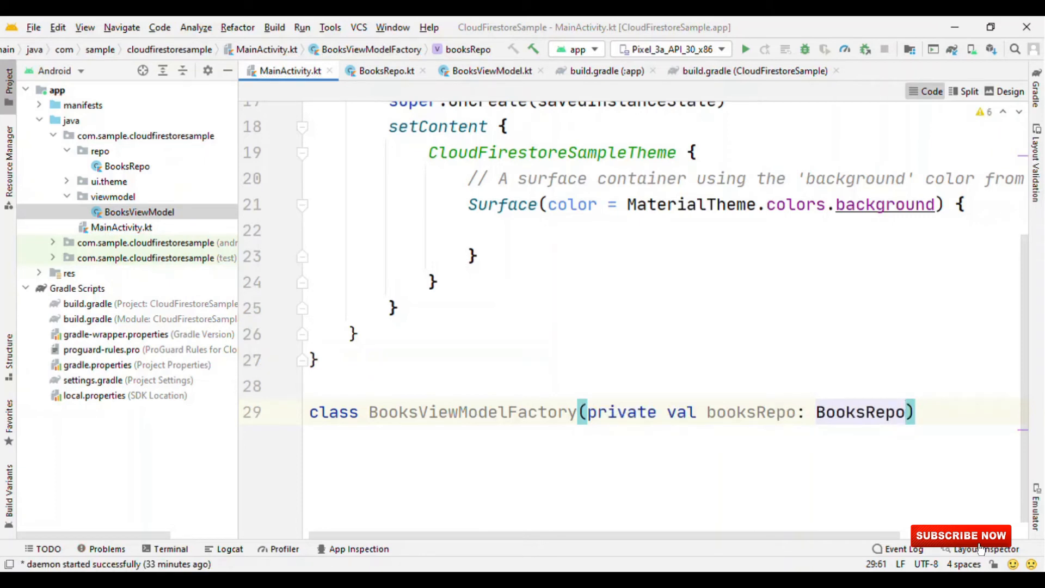
left_click(490, 71)
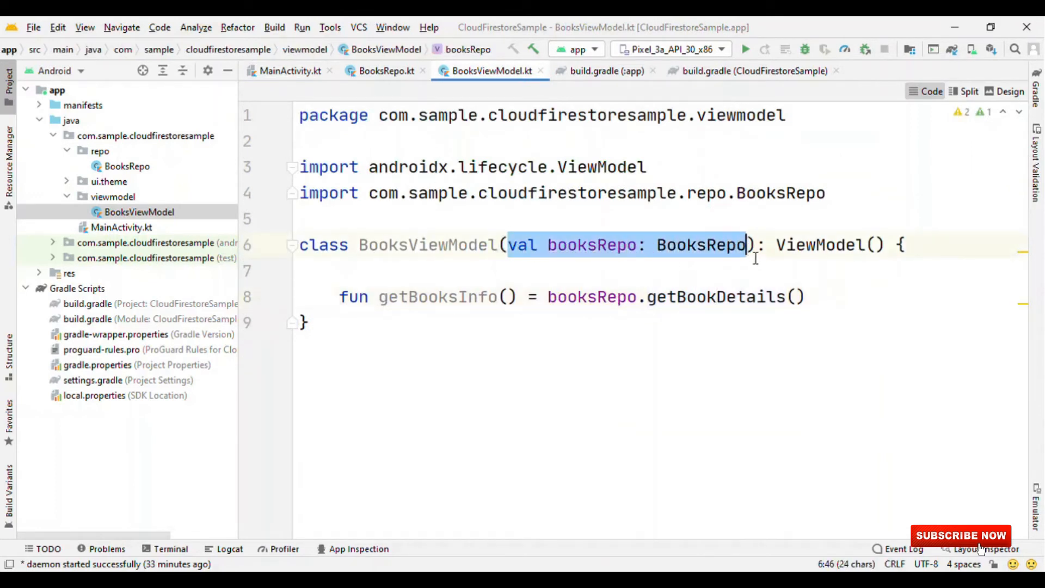
left_click(289, 71)
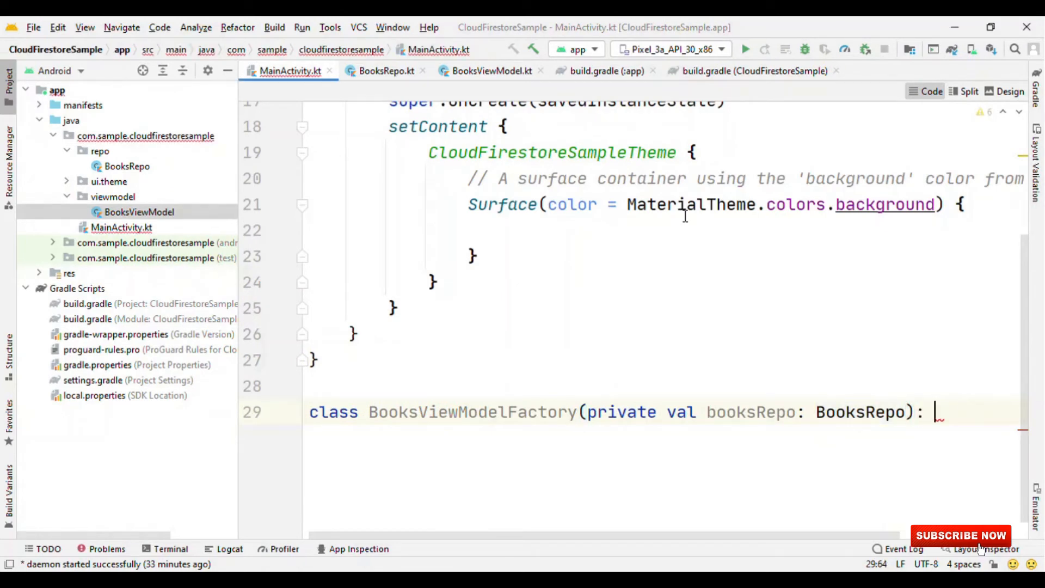
Extend ViewModelProvider.Factory and generate the create() override via Implement Members.
type("Vie")
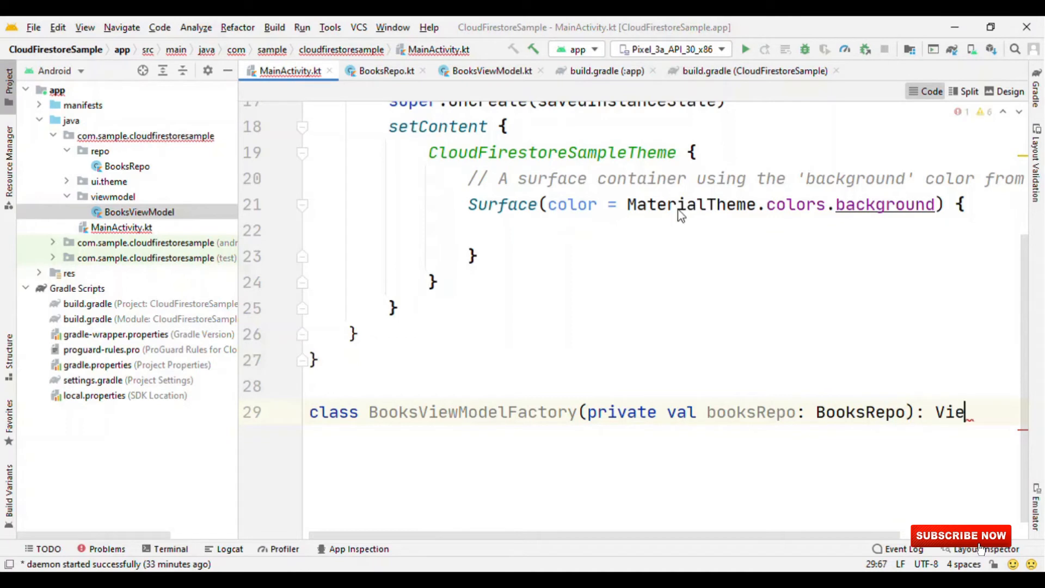
type("MP")
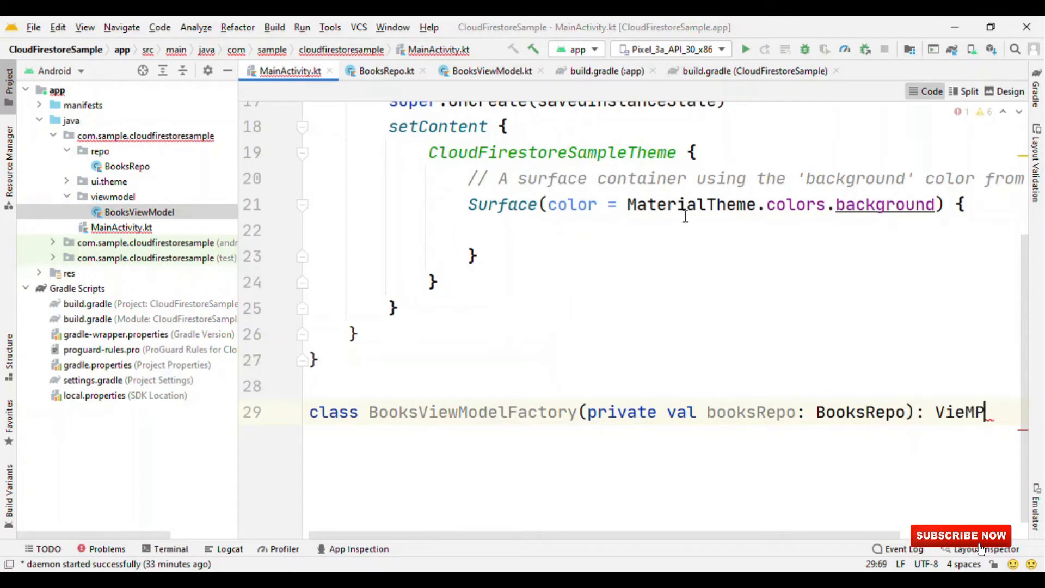
type("ViewModelProvider.Factory")
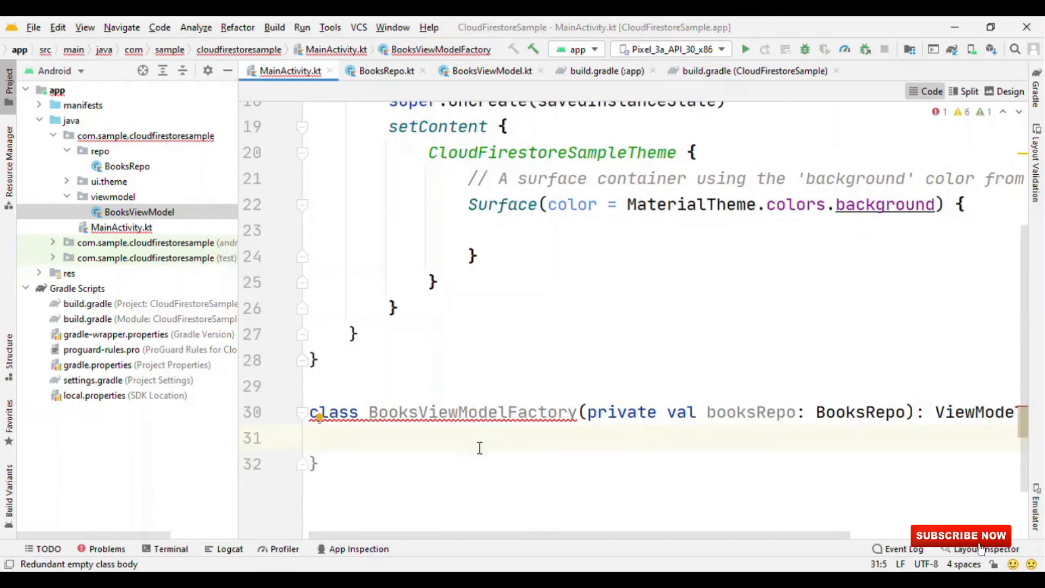
double_click(472, 412)
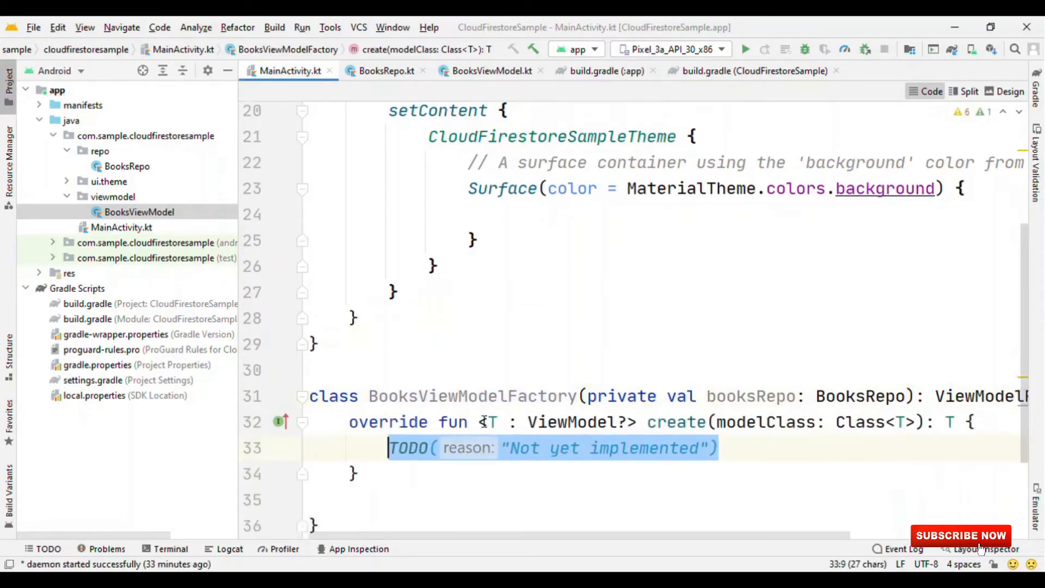
scroll("down", 3)
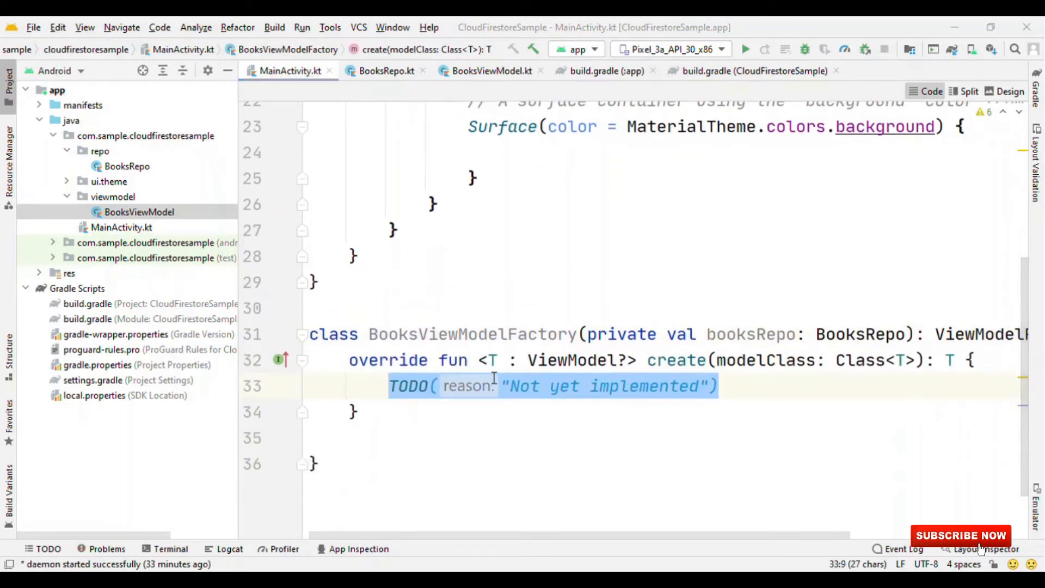
Add the if (modelClass.isAssignableFrom(BooksViewModel::class.java)) check in create().
type("if")
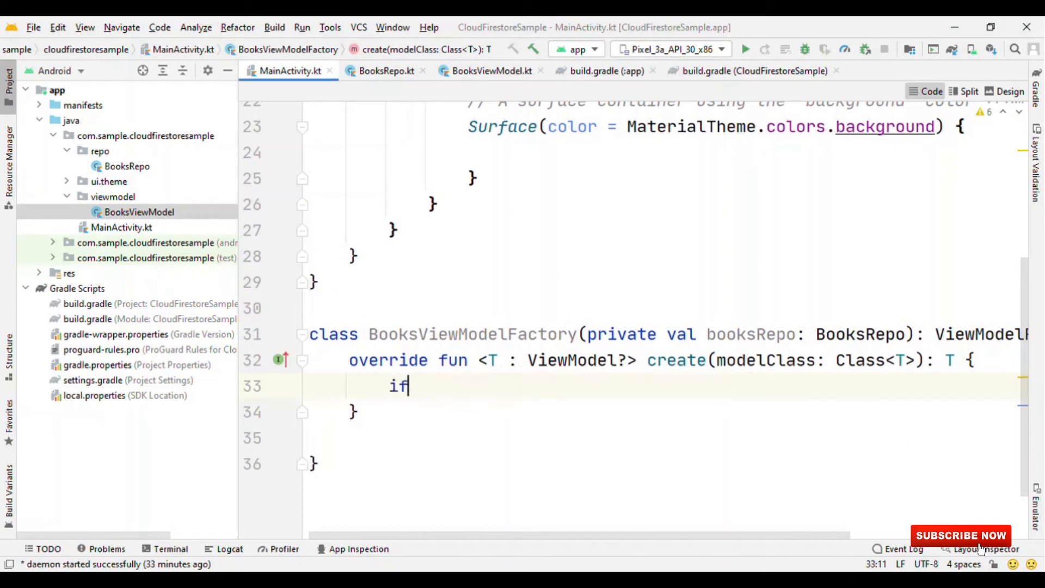
type("(m")
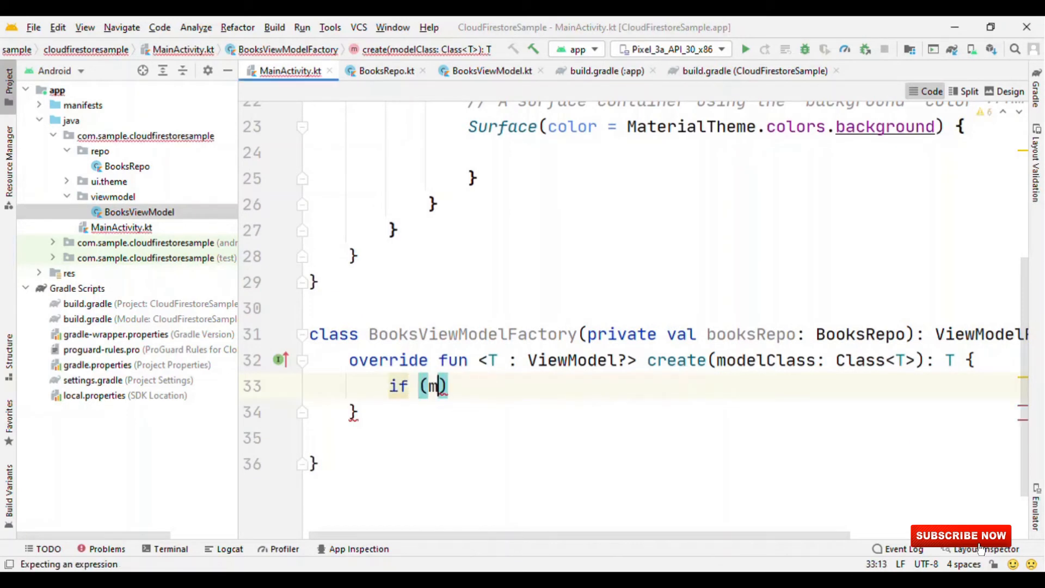
type("odelClass")
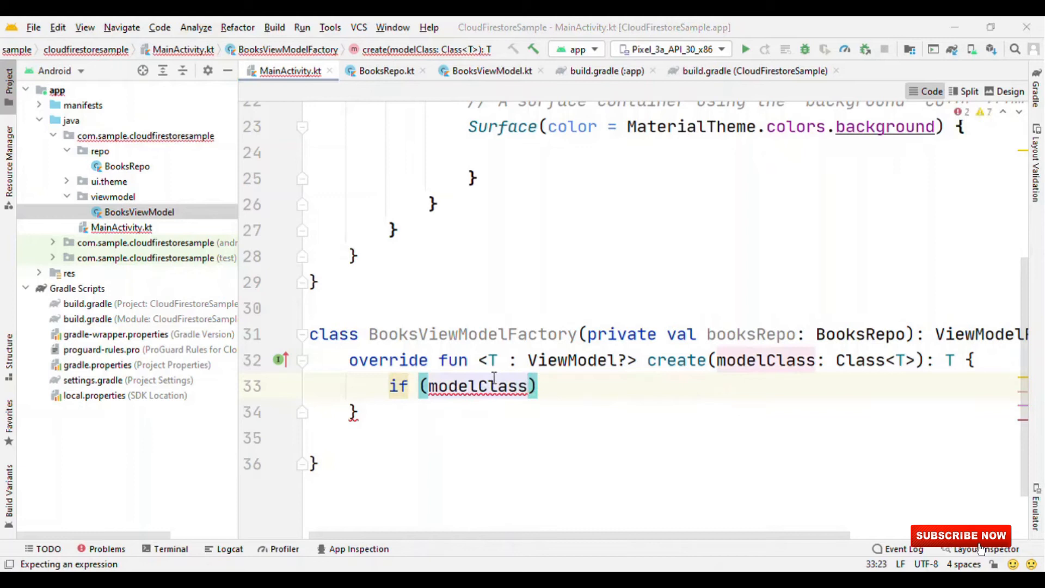
type(".isAssignableFrom(")
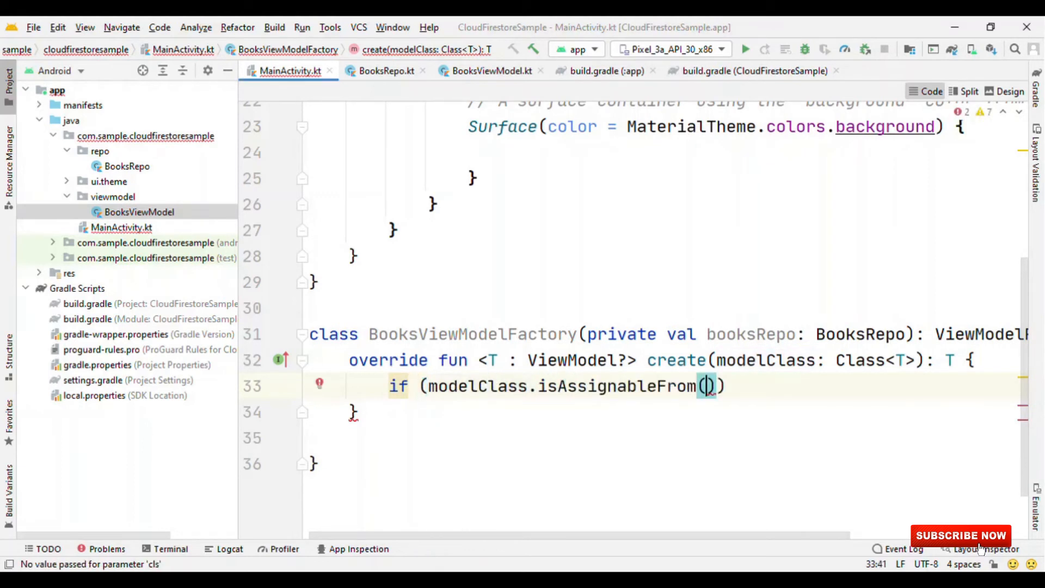
type("Books")
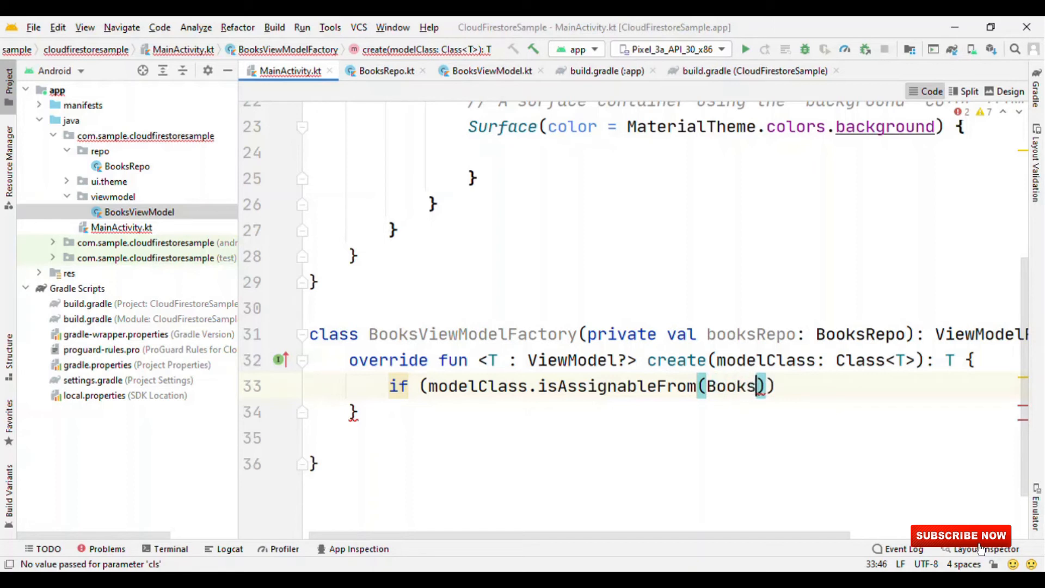
type("ViewModel")
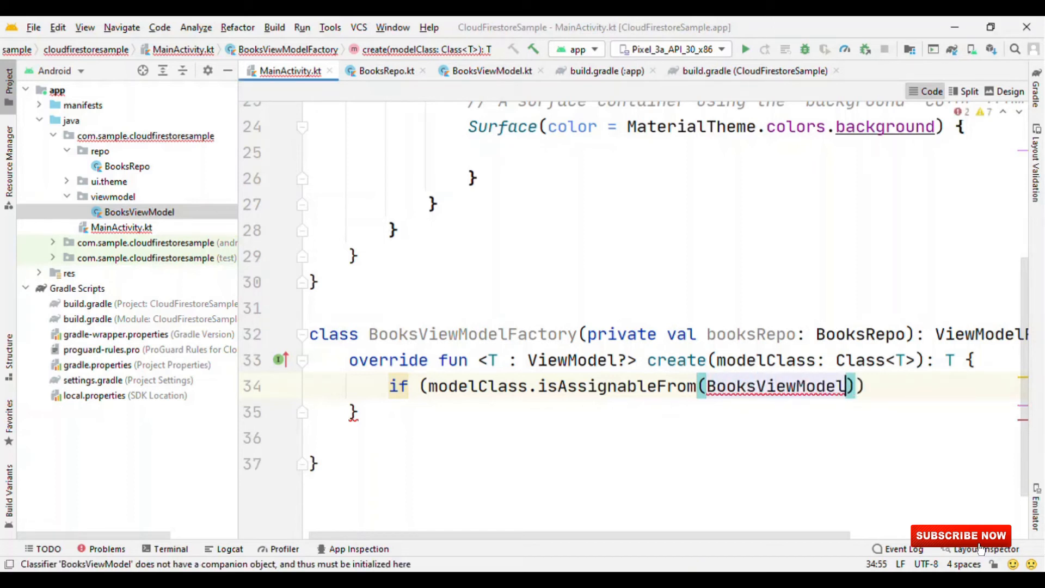
type("::class.java")
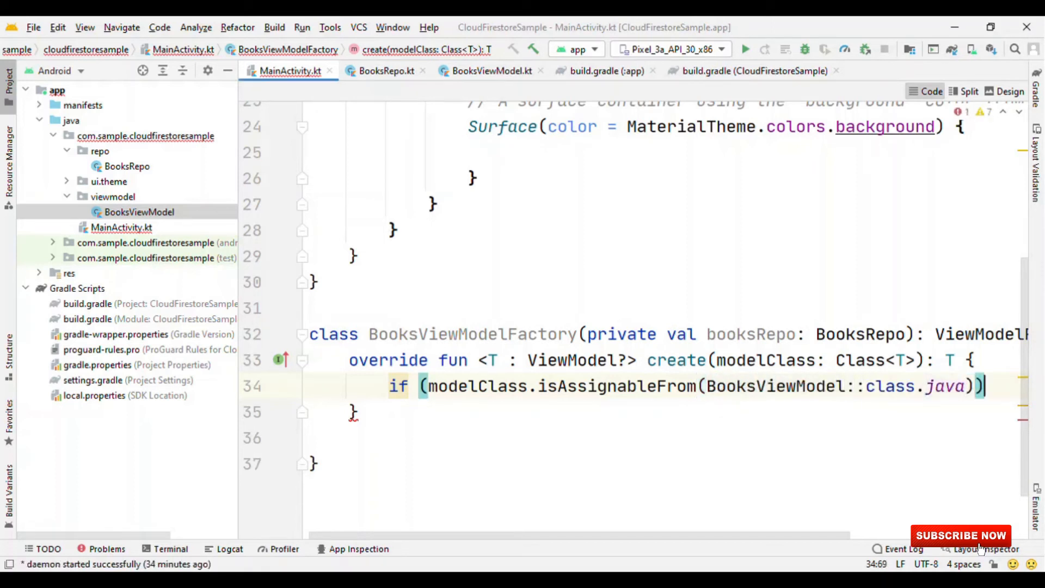
type("{")
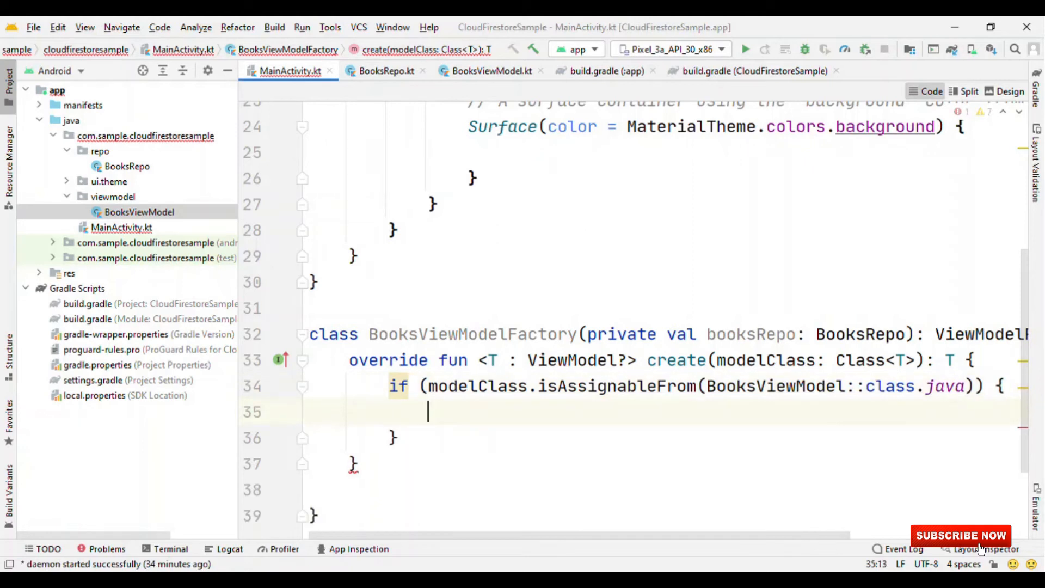
Return BooksViewModel(booksRepo) as T and start the throw IllegalArgumentException statement.
type("return Book")
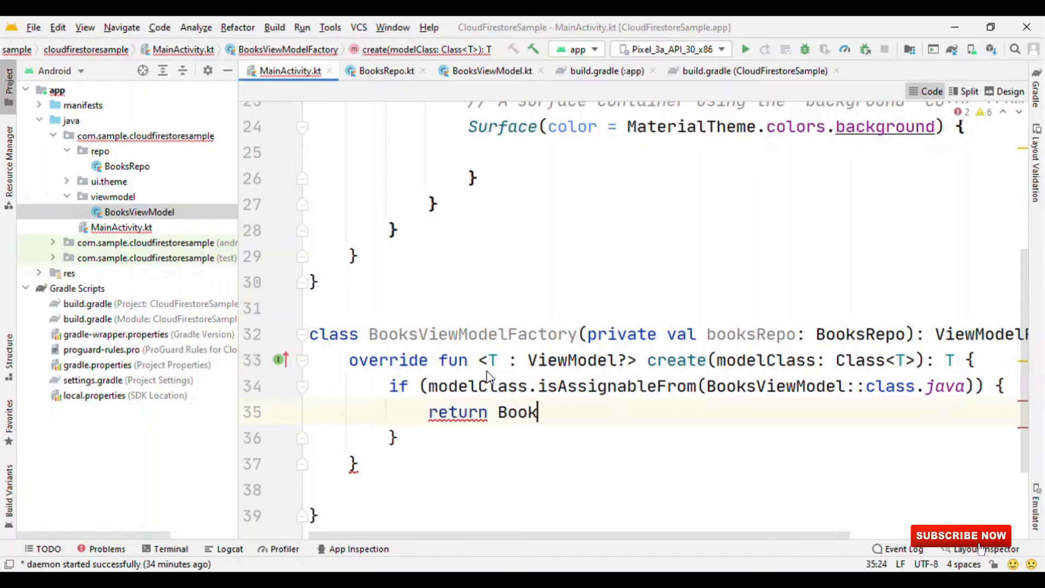
type("sViewModel()")
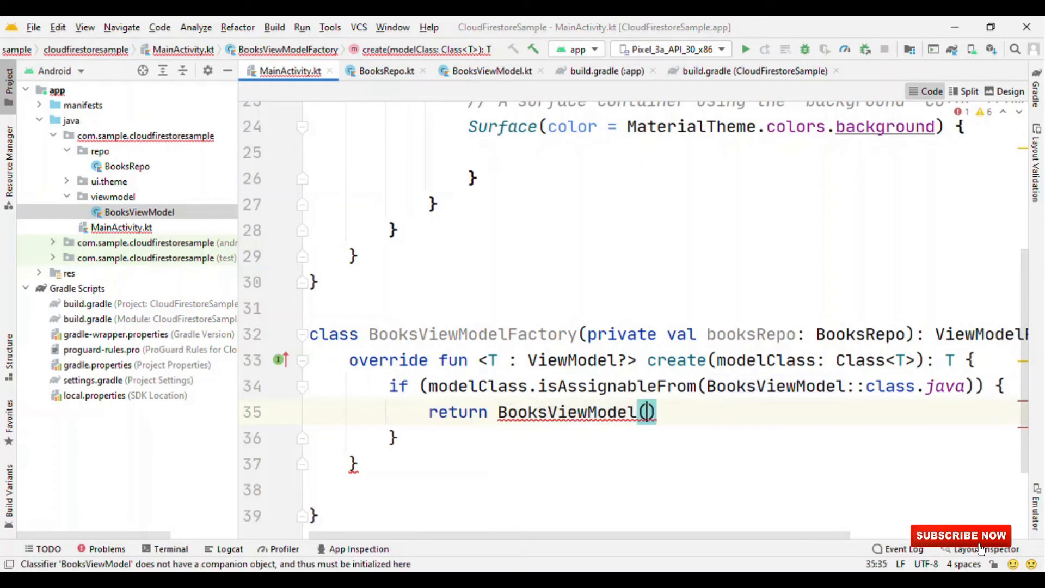
type("booksRepo")
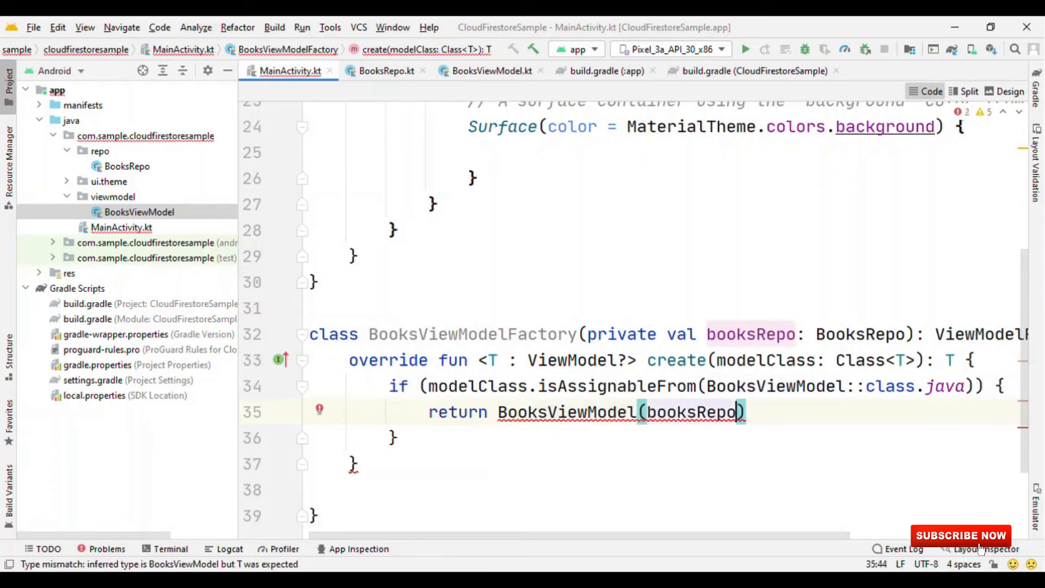
type("as")
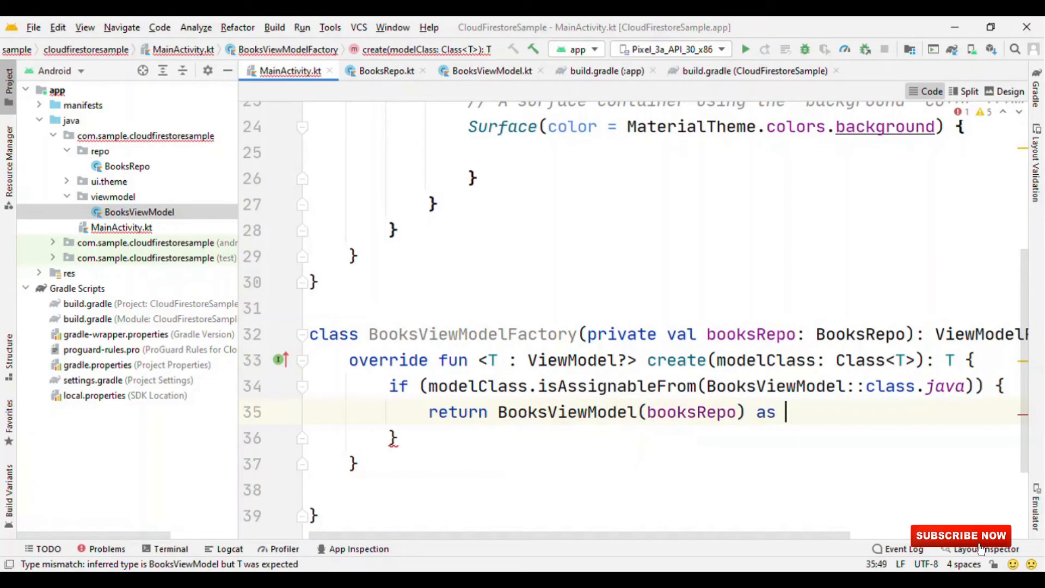
type("T")
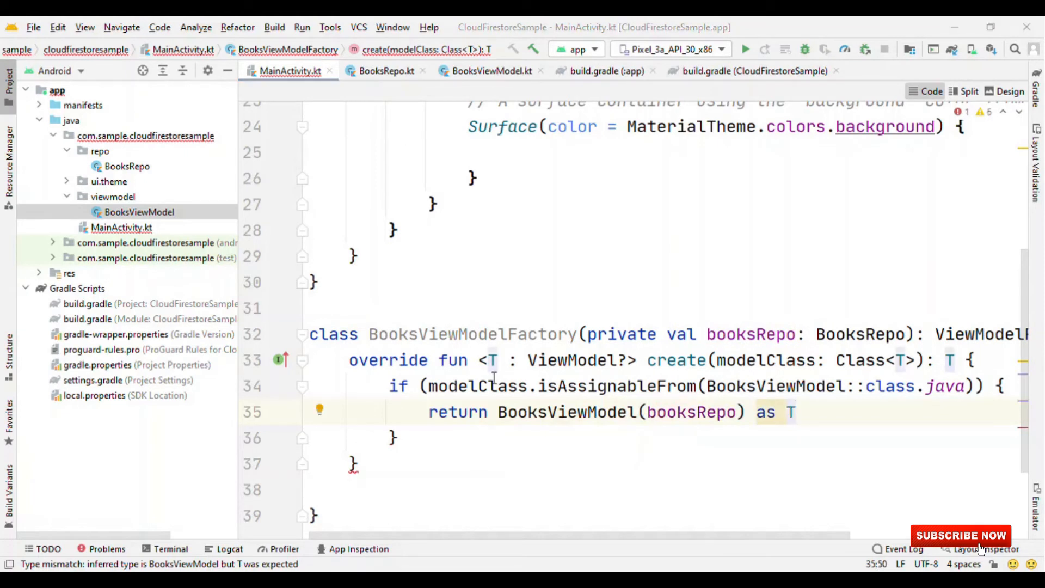
type("throw")
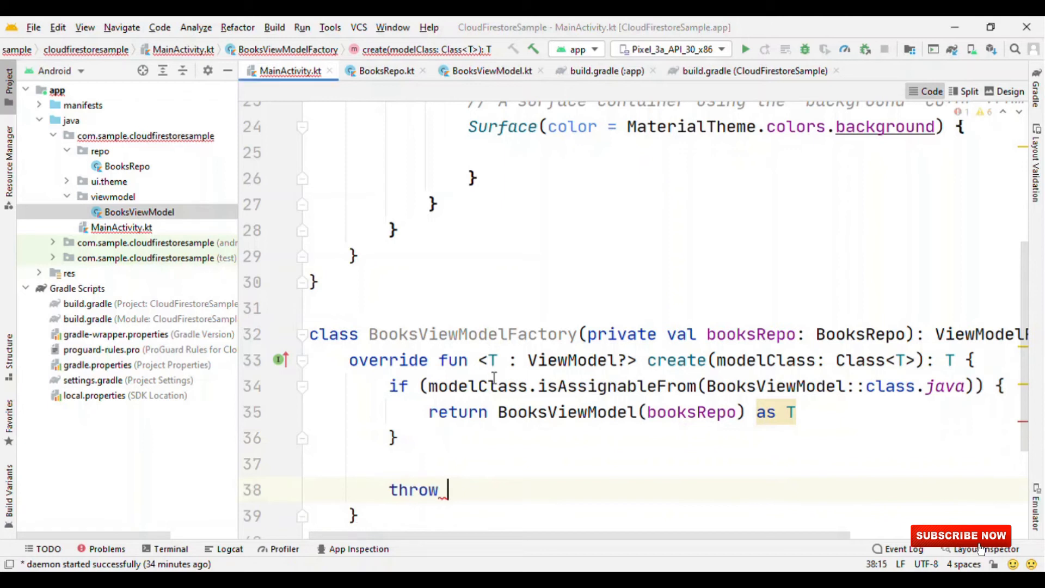
type("Ill")
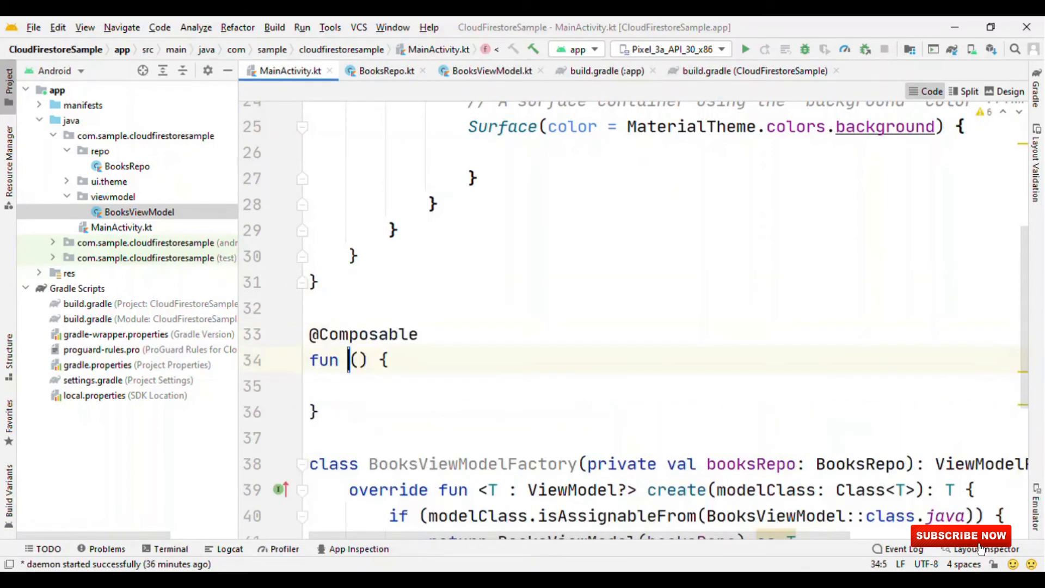
Name the composable BooksInfoList with parameter booksViewModel: BooksViewModel defaulting to viewModel(...).
type("BooksIn")
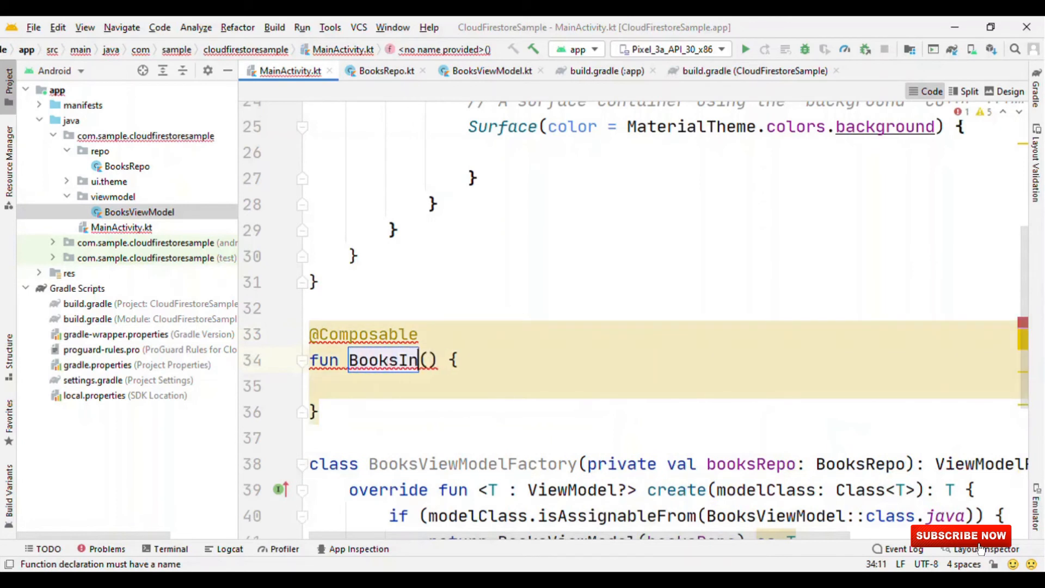
type("foList")
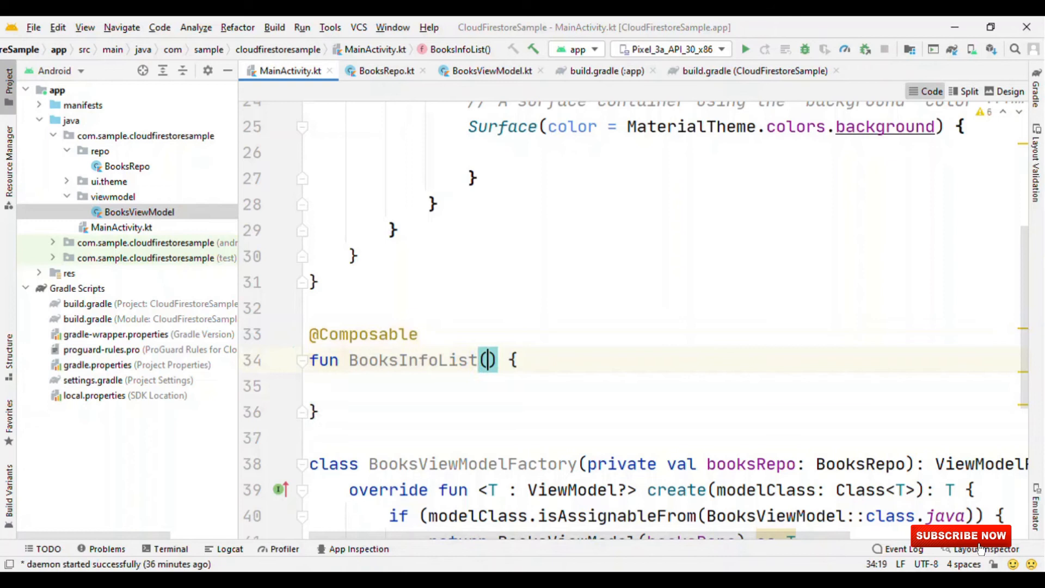
type("bool")
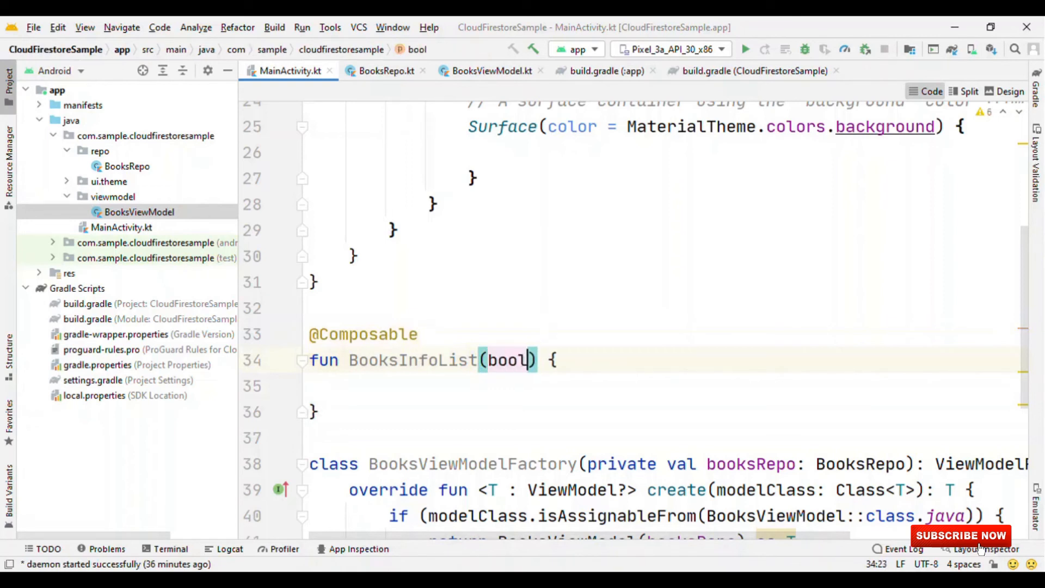
type("booksView")
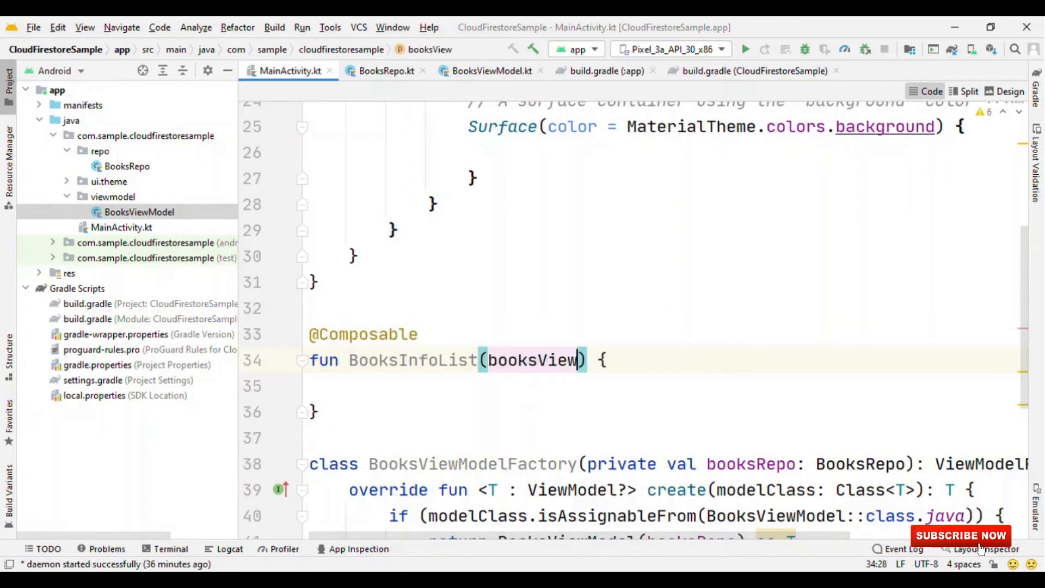
type("Model: BooksViewModel =")
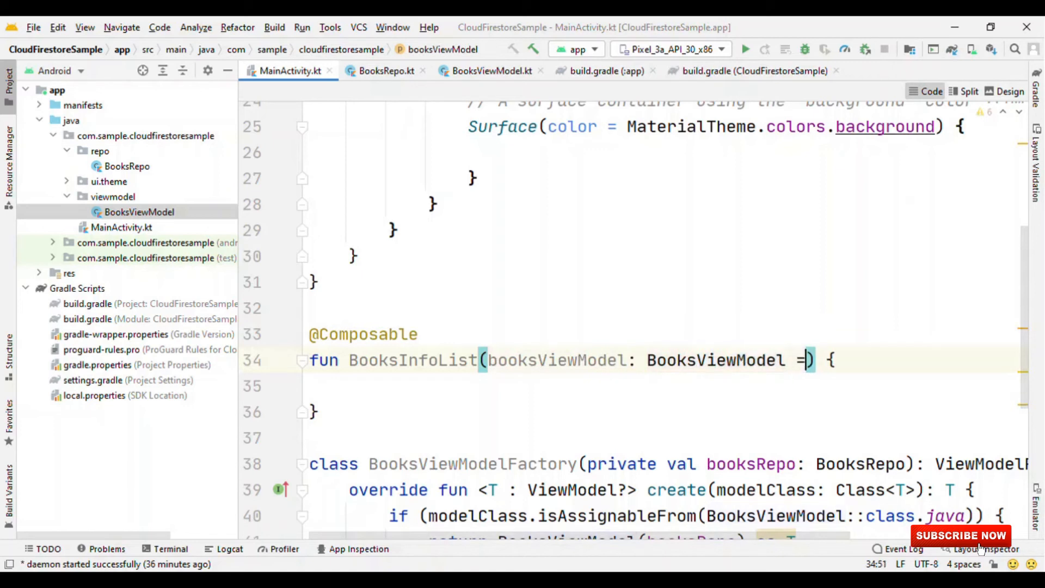
type("viewModel(")
type("f")
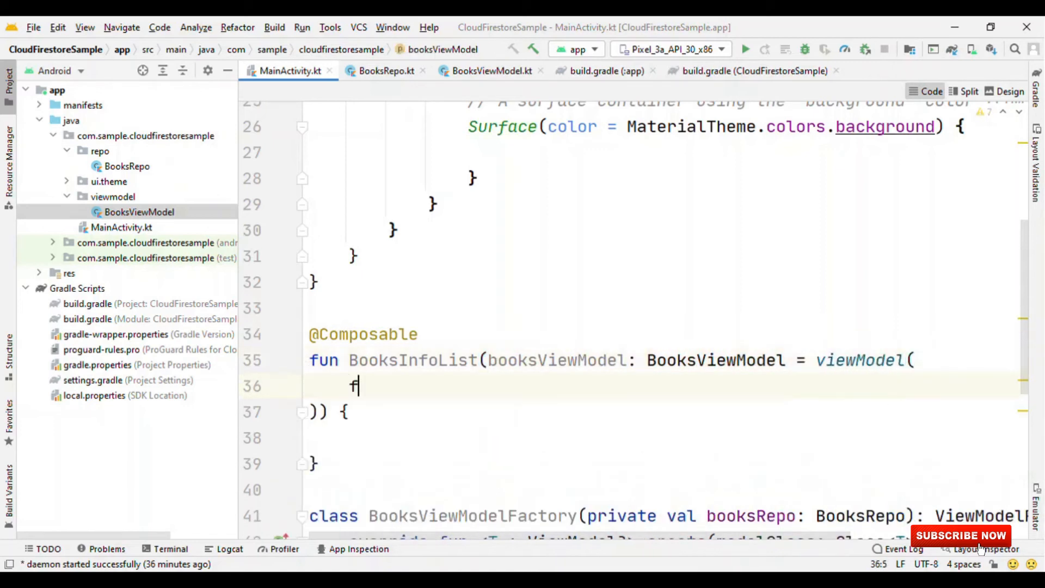
Supply factory = BooksViewModelFactory(BooksRepo()) as the viewModel default's factory argument.
type("actory =")
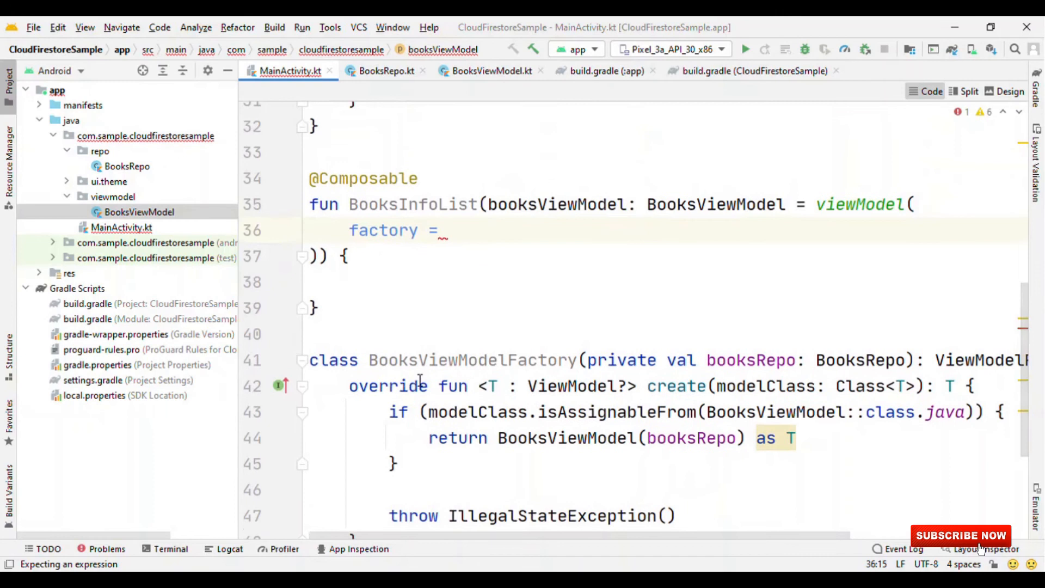
left_click(448, 230)
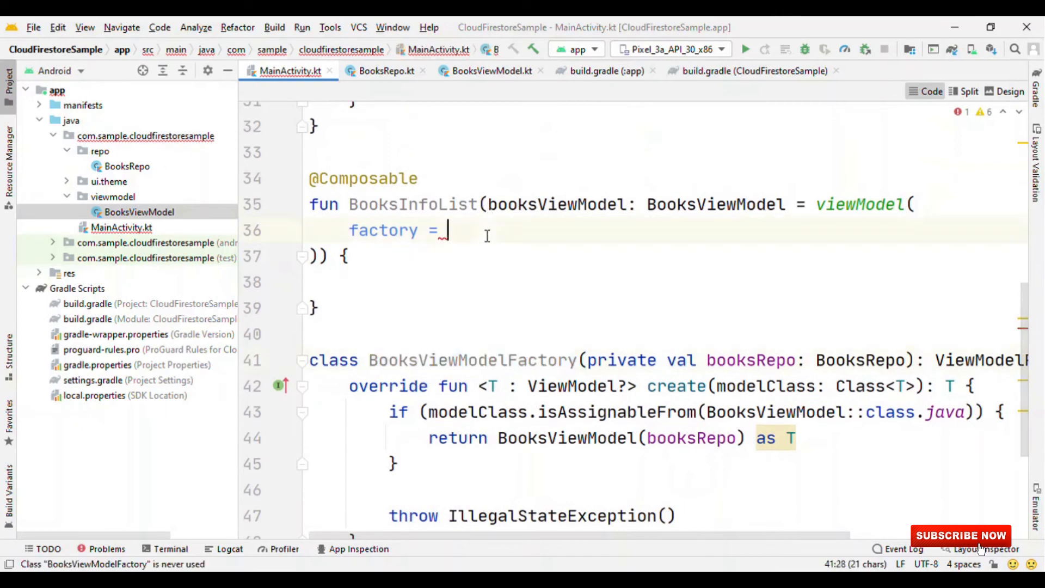
type("BooksViewModelFactory()")
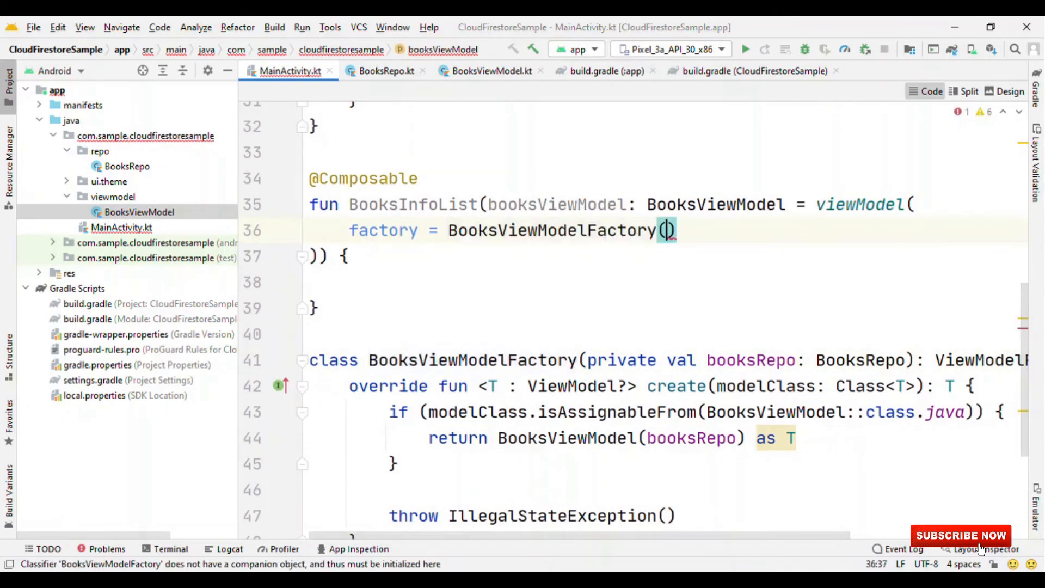
type("Boo")
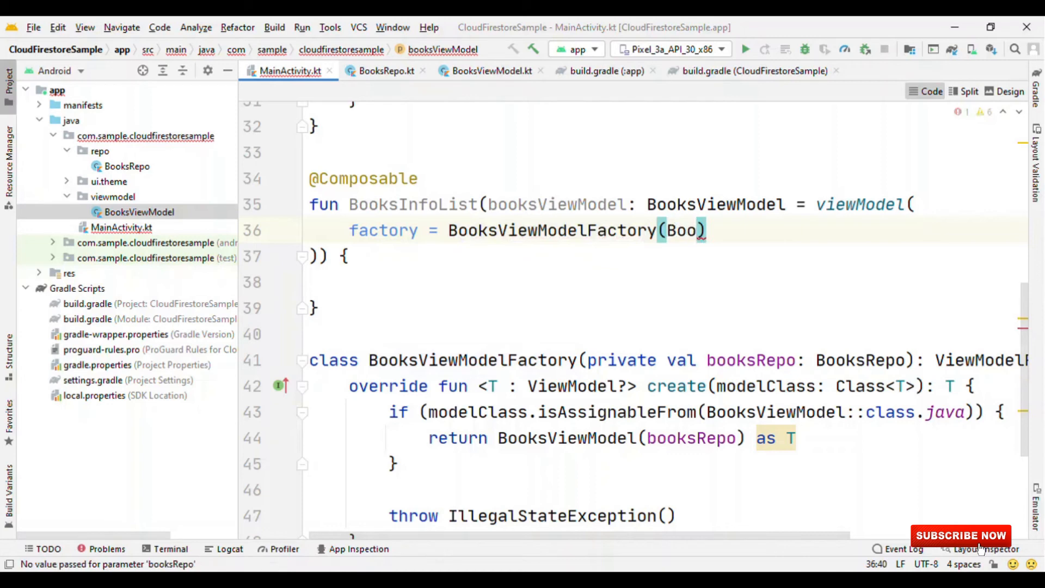
type("ksRepo(")
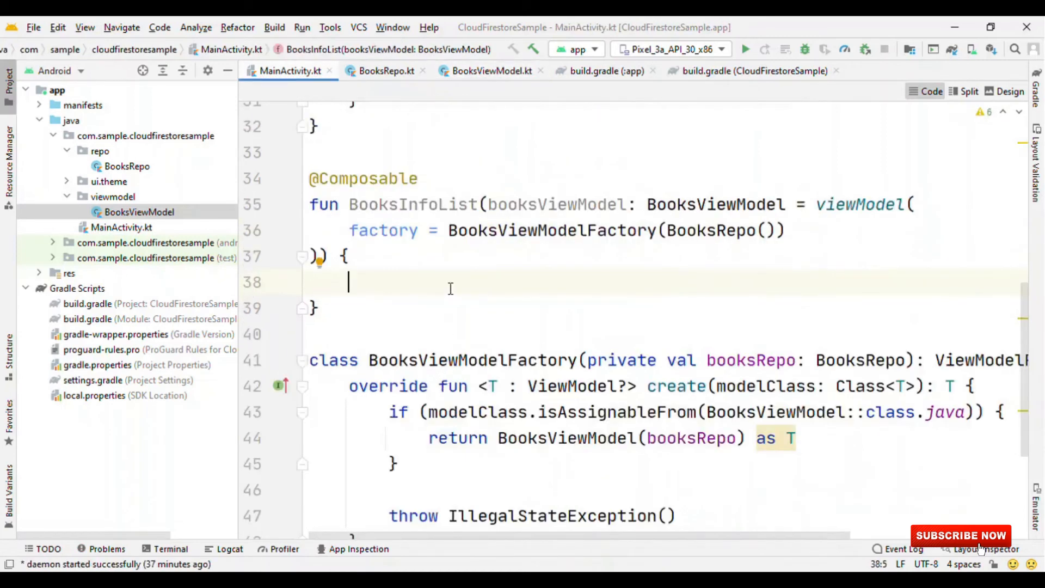
Collect booksViewModel.getBooksInfo() as state with initial = null inside the body.
left_click(491, 71)
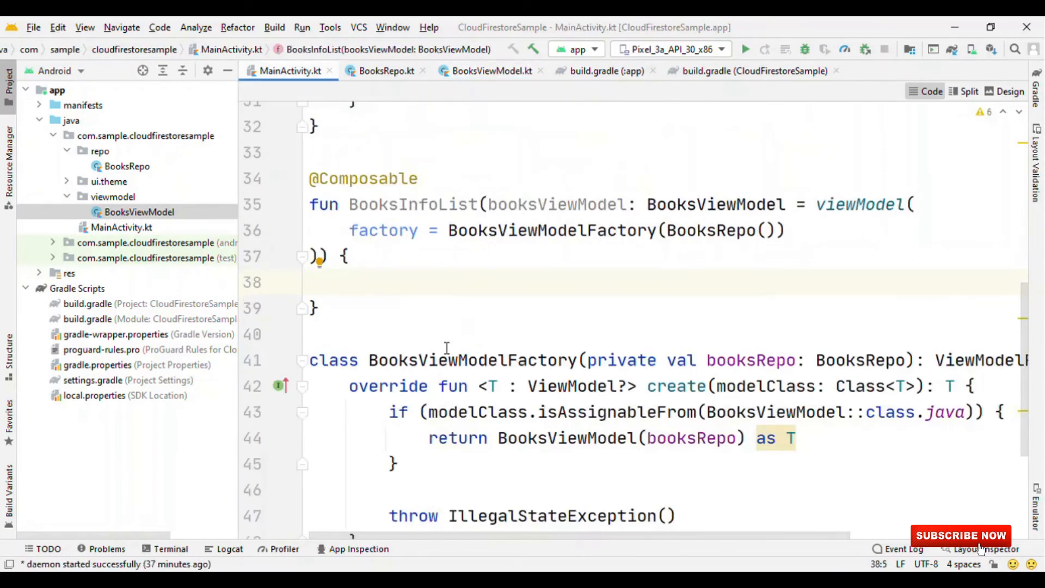
type("booksViewModel.")
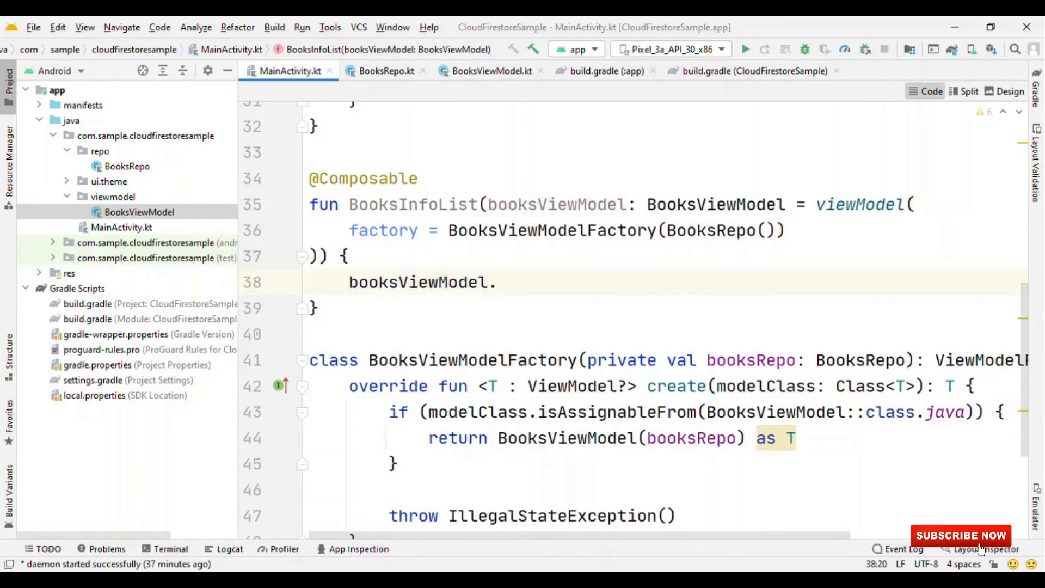
type("getBooksInfo().")
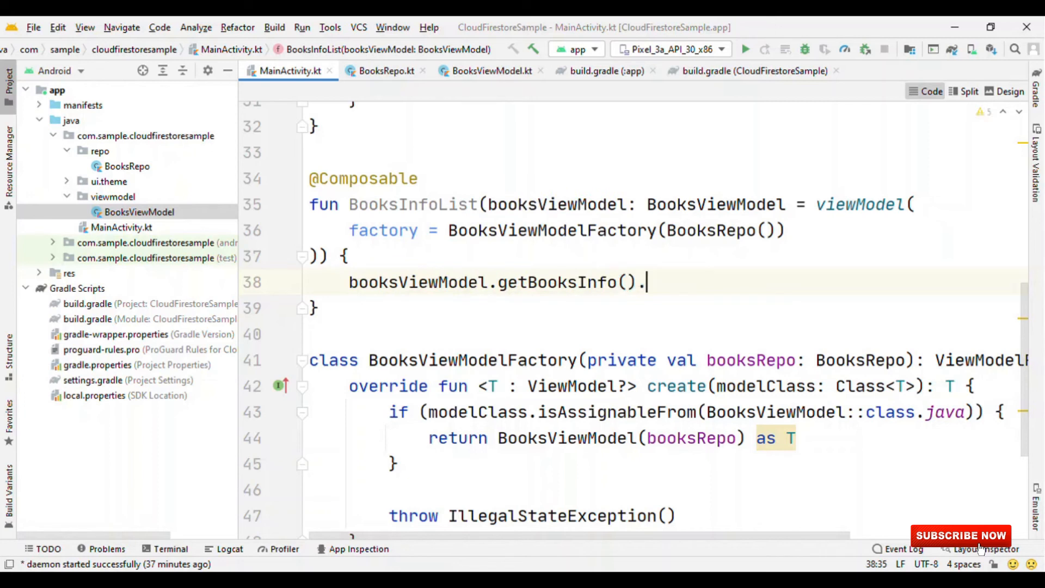
type("colla")
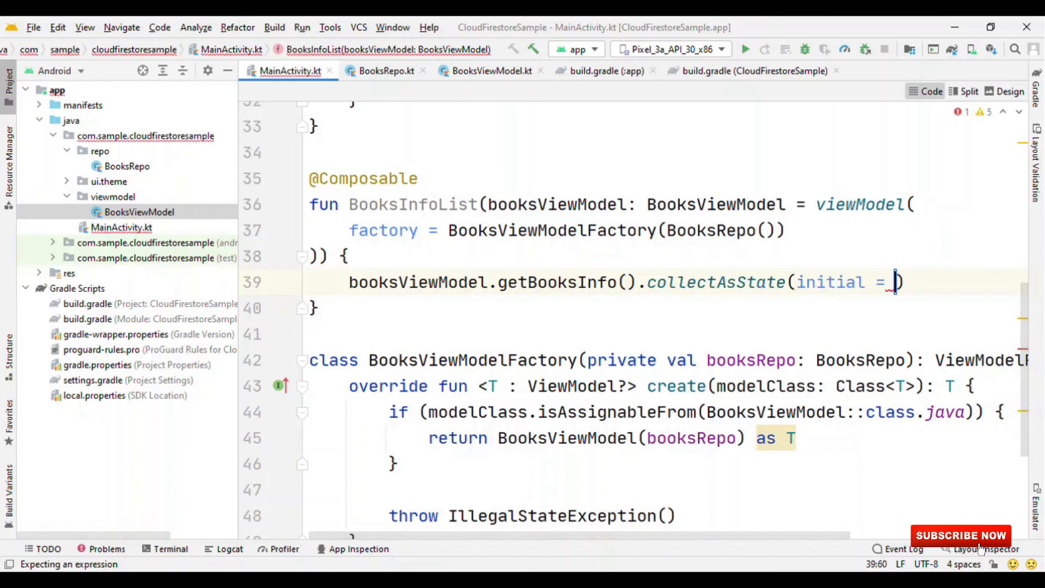
type("null")
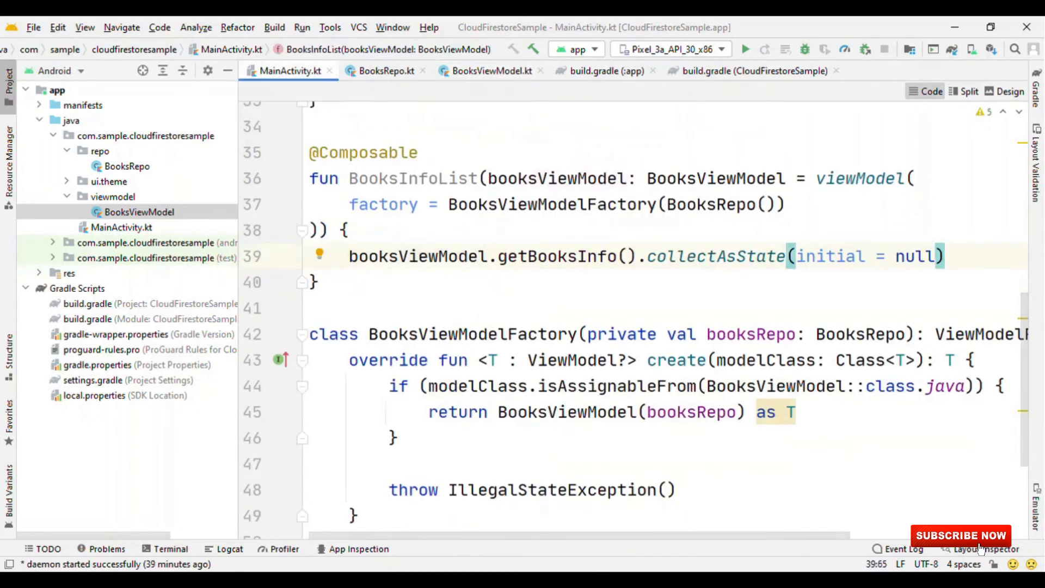
Assign the collected state to val querySnapshot, appending .value.
type("val")
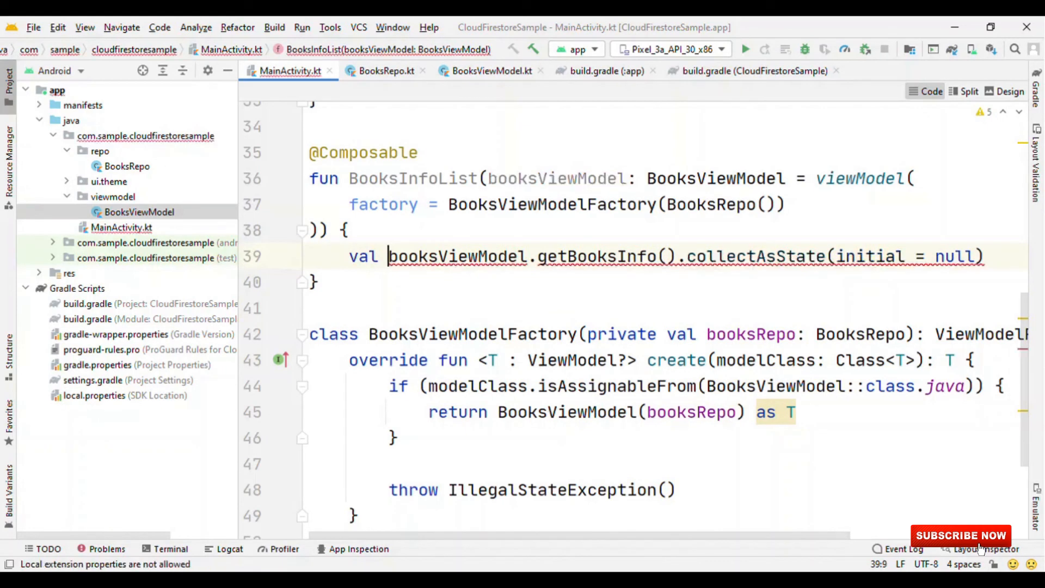
type("query")
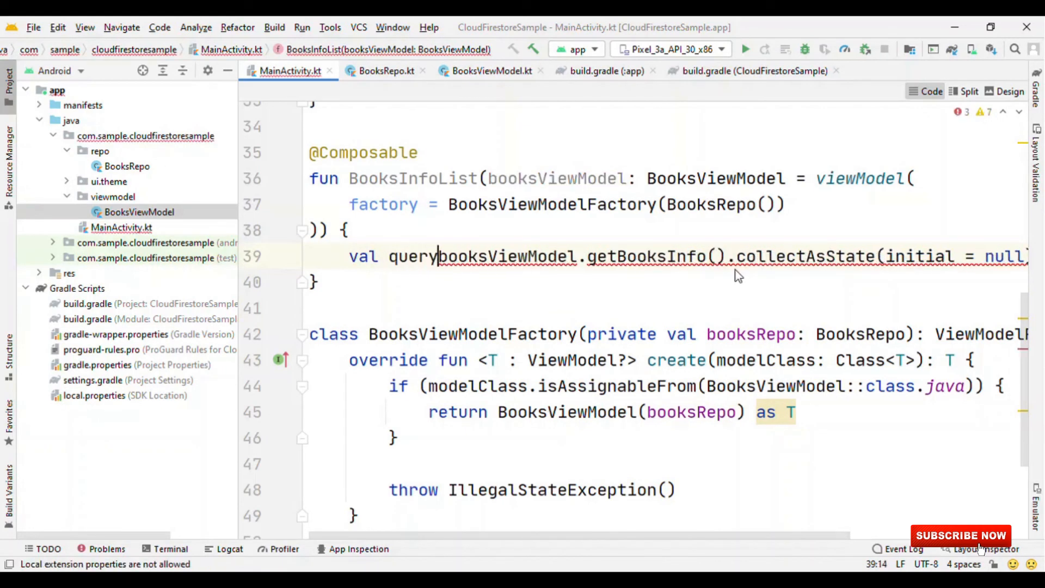
type("Snap")
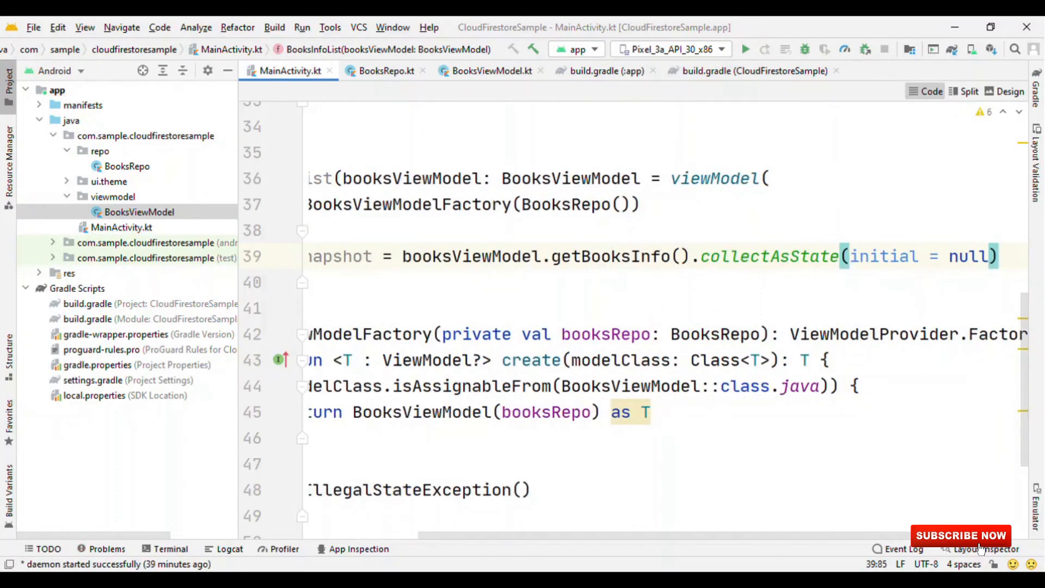
type(".value")
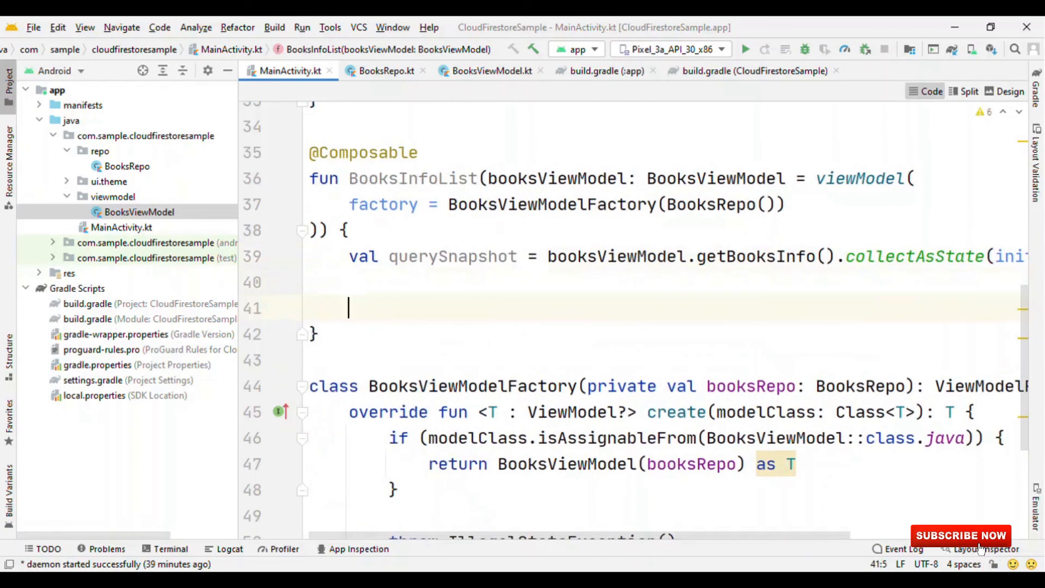
Add if (querySnapshot == null) showing Text "No records are found", starting a second || condition.
type("if (qu")
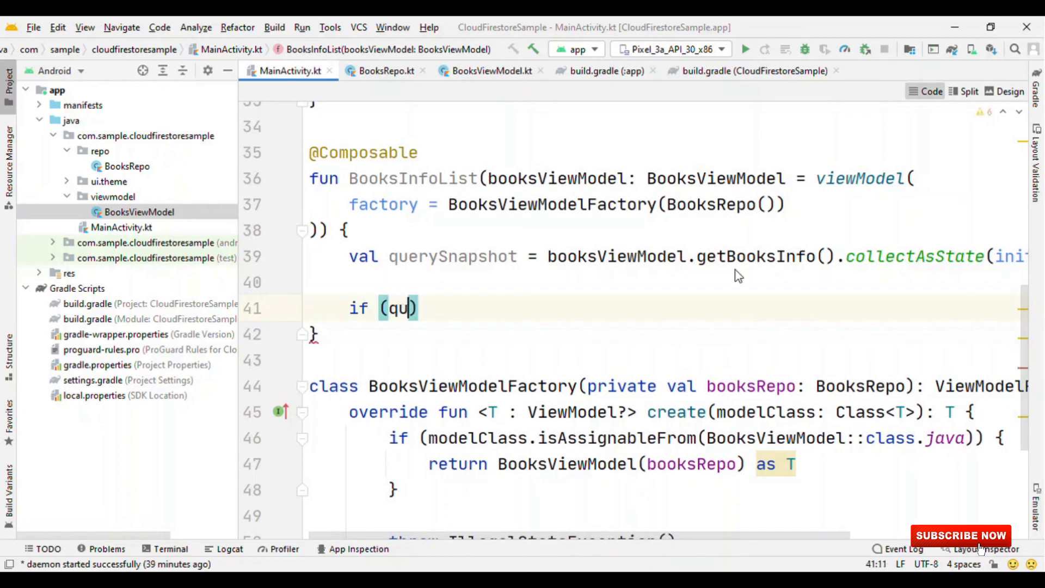
type("querySnapshot")
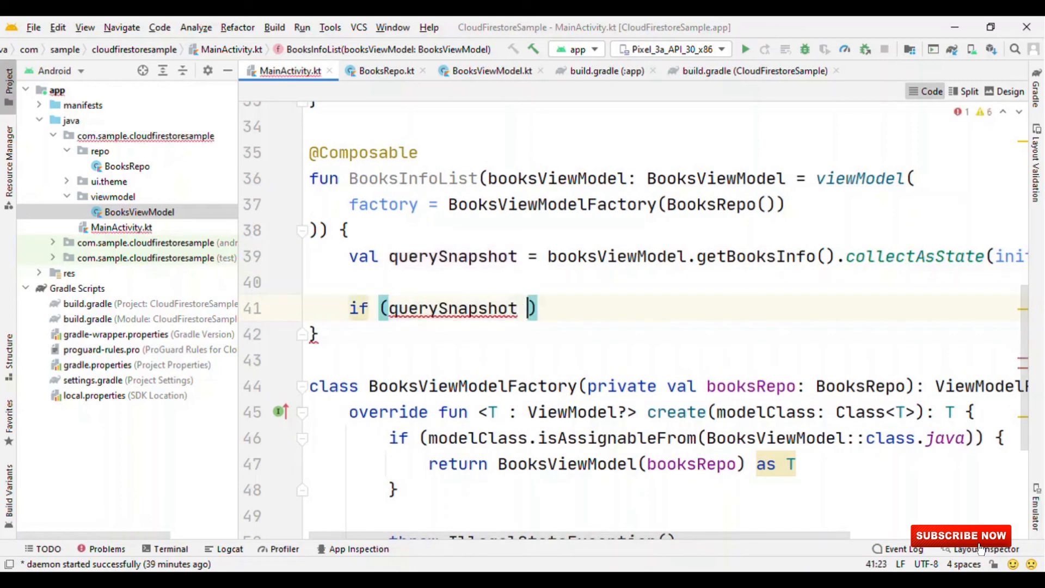
type("== null")
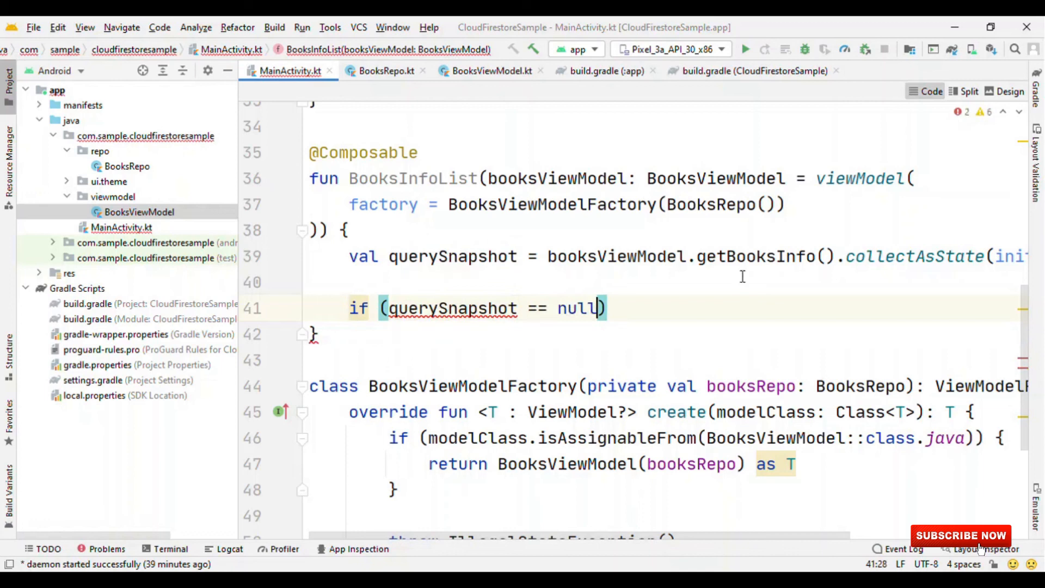
type("{")
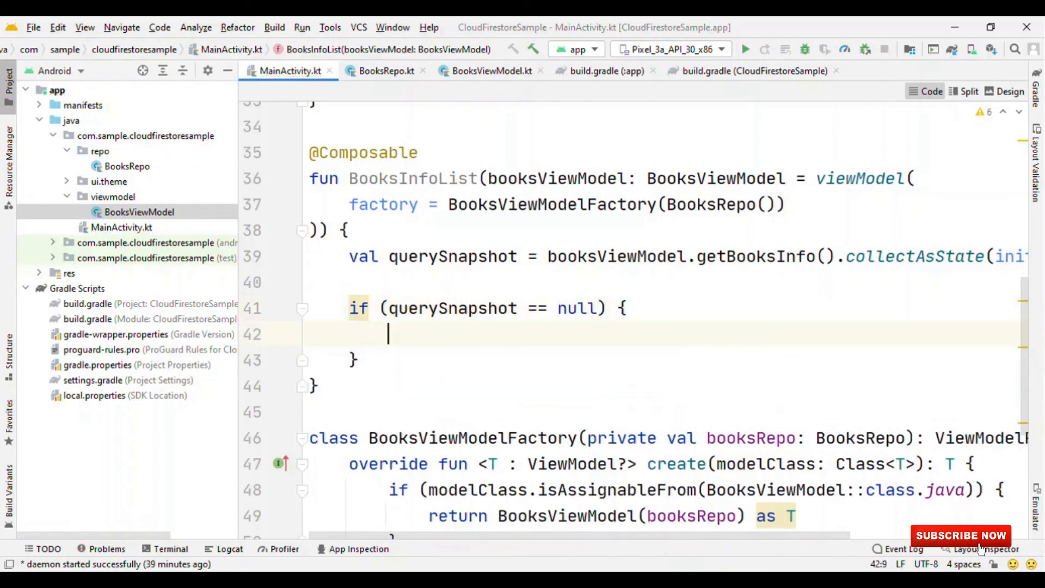
type("Text(text = \"\")")
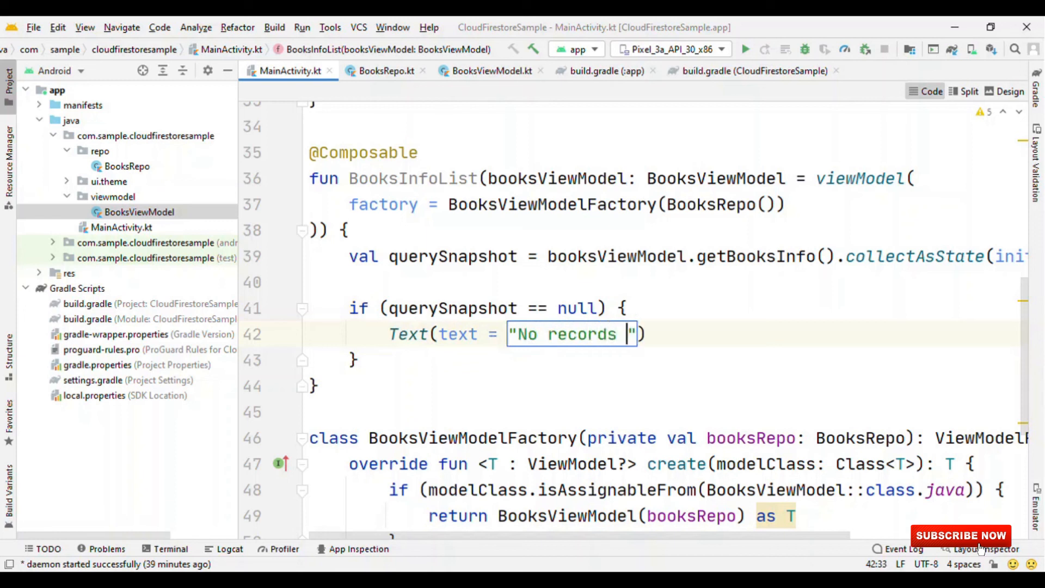
type("are found")
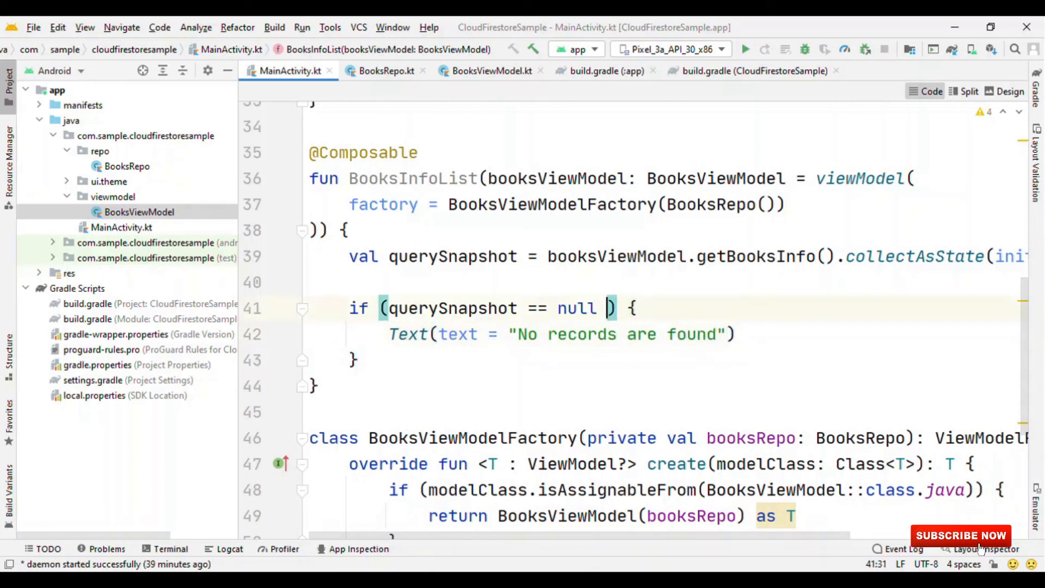
type("|| qu")
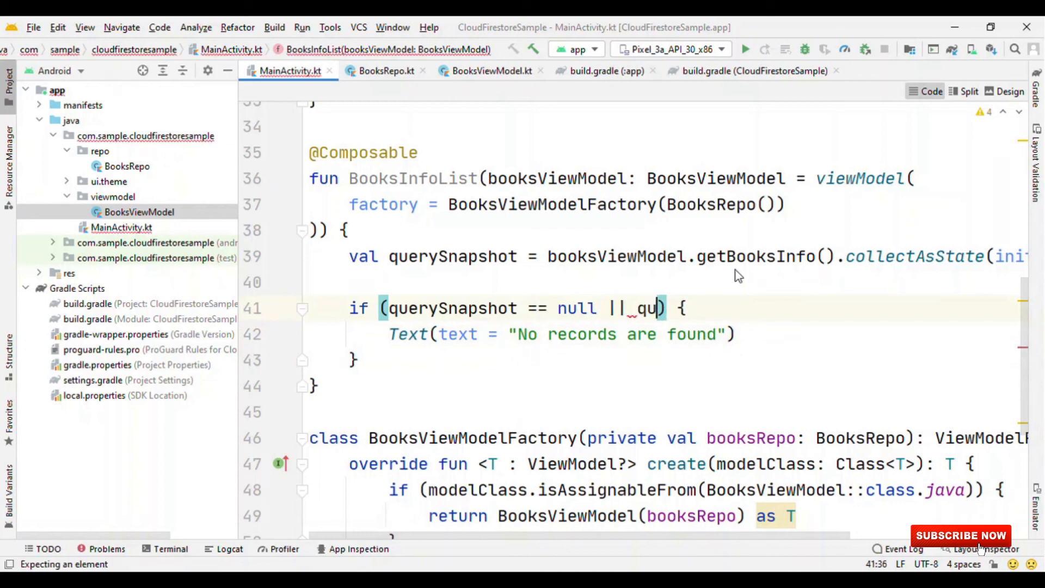